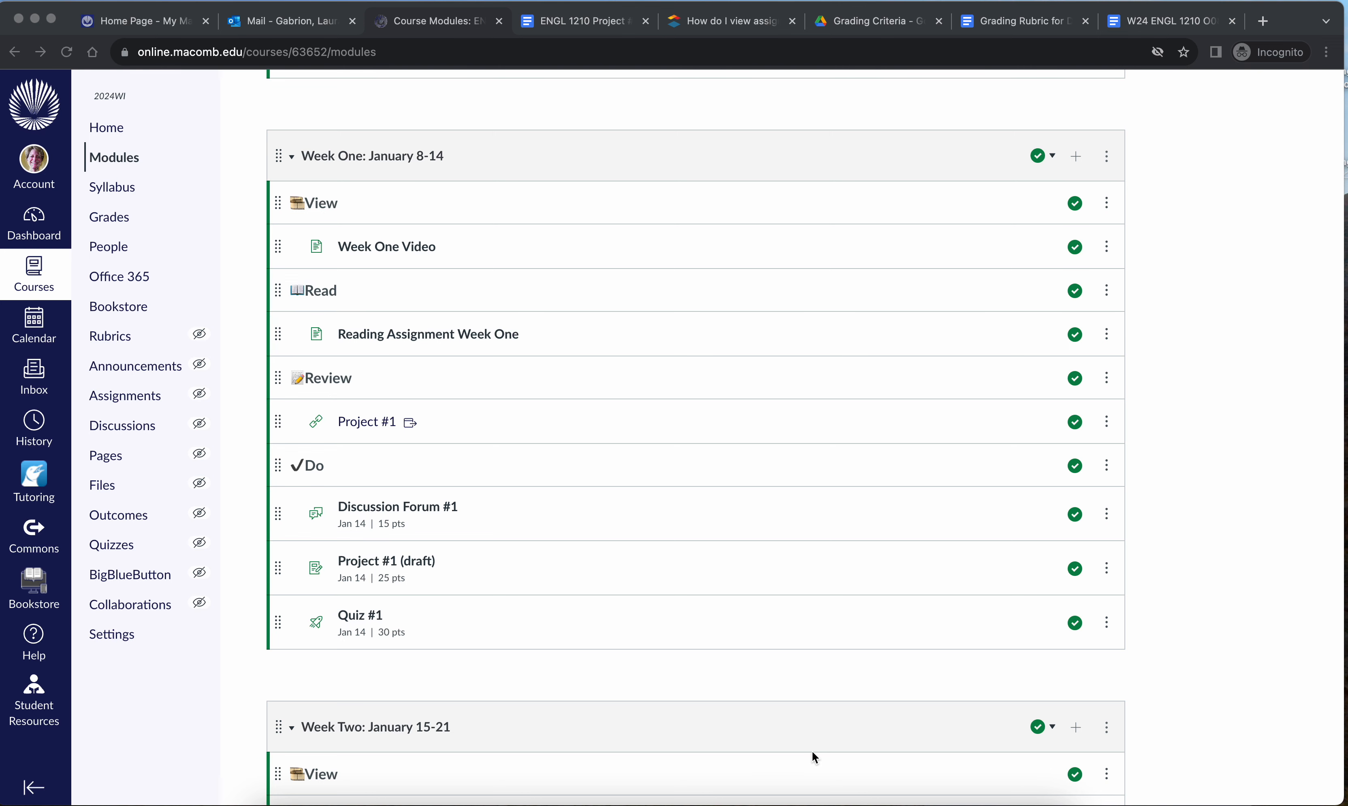
mouse_move(421, 373)
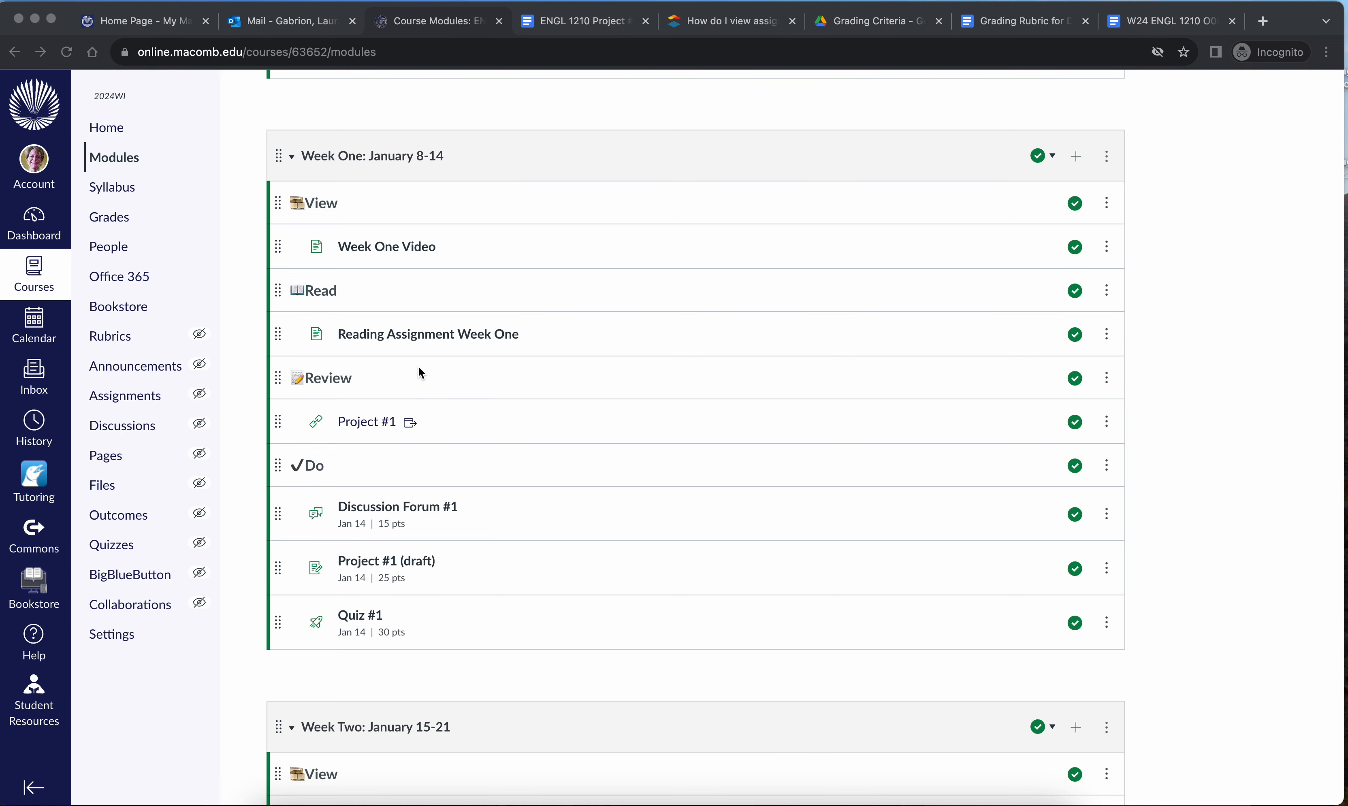
- Look at the Reading Assignment Week One page, then return to the Week One module items
left_click(428, 333)
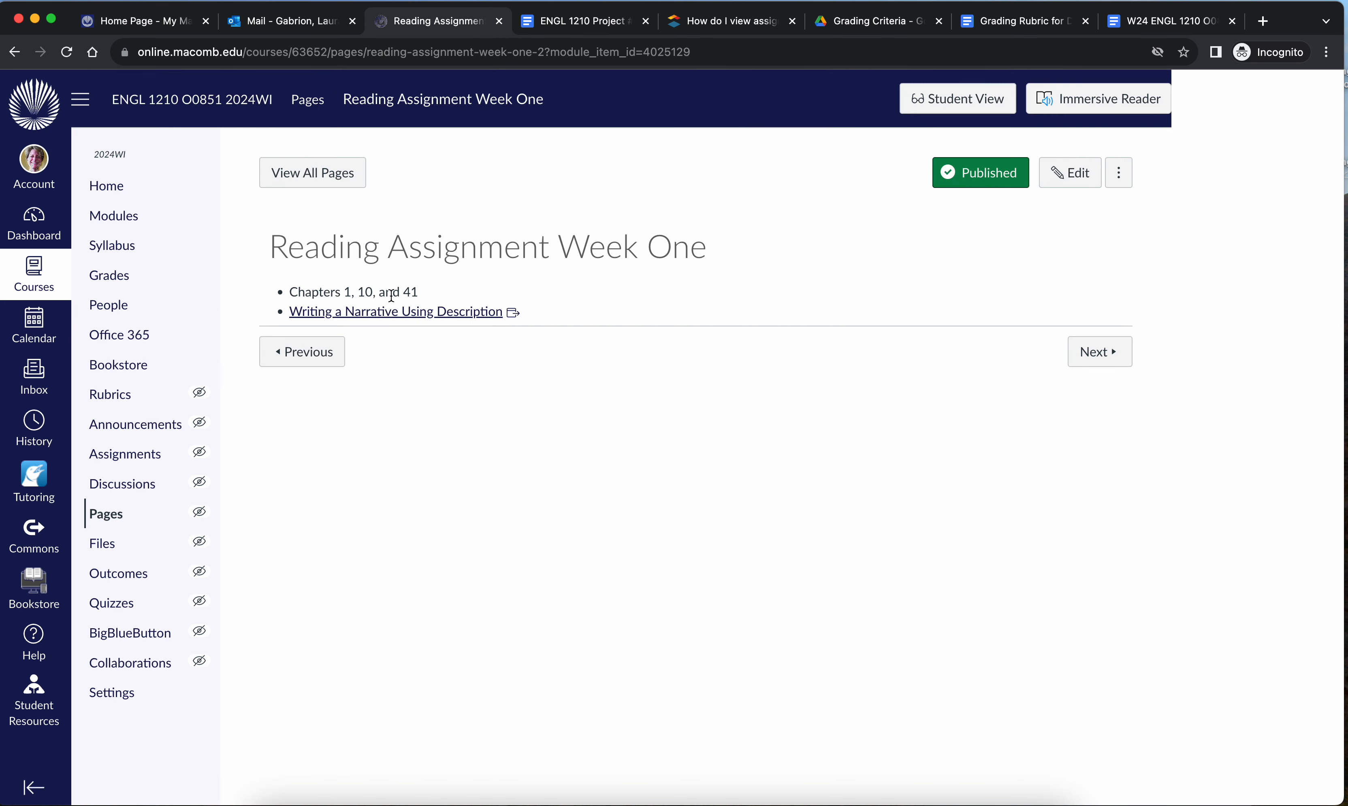
mouse_move(476, 283)
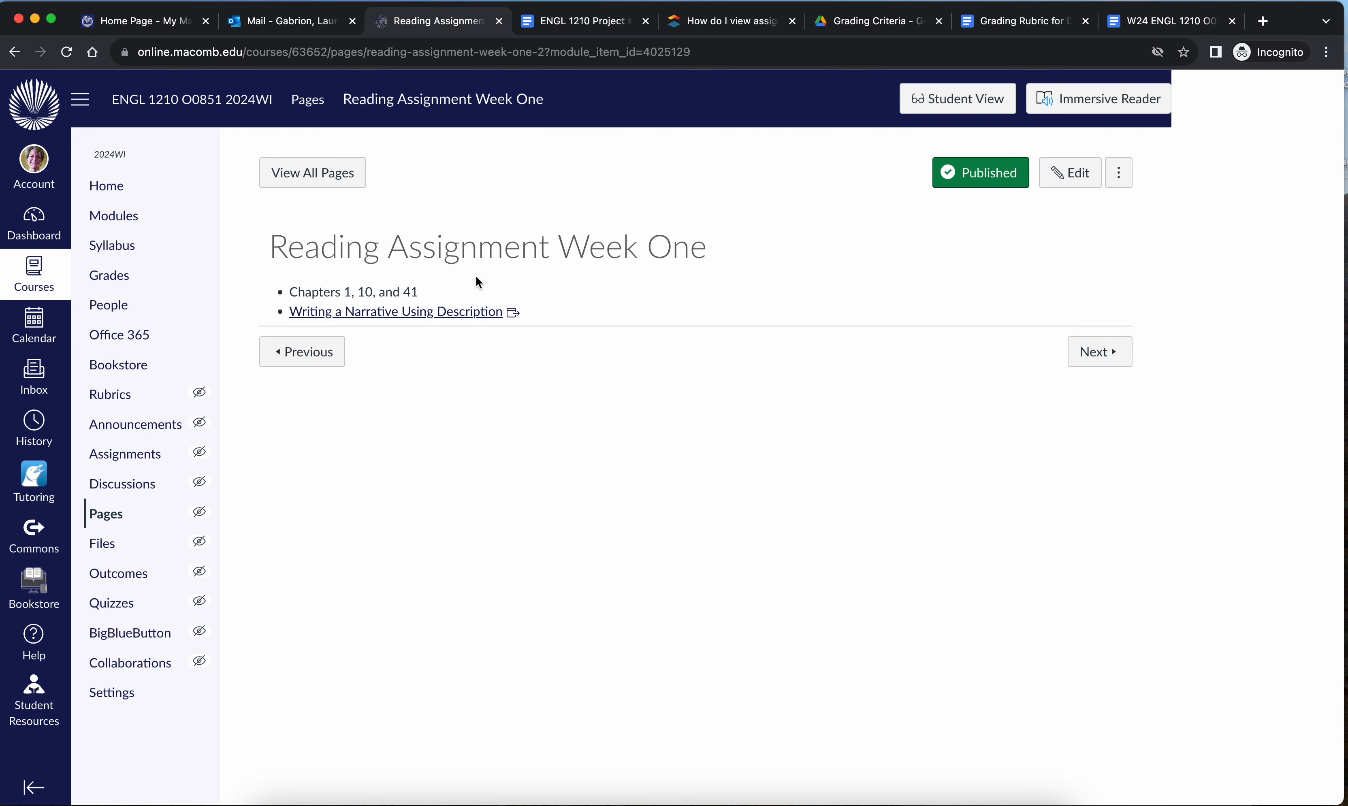
mouse_move(415, 321)
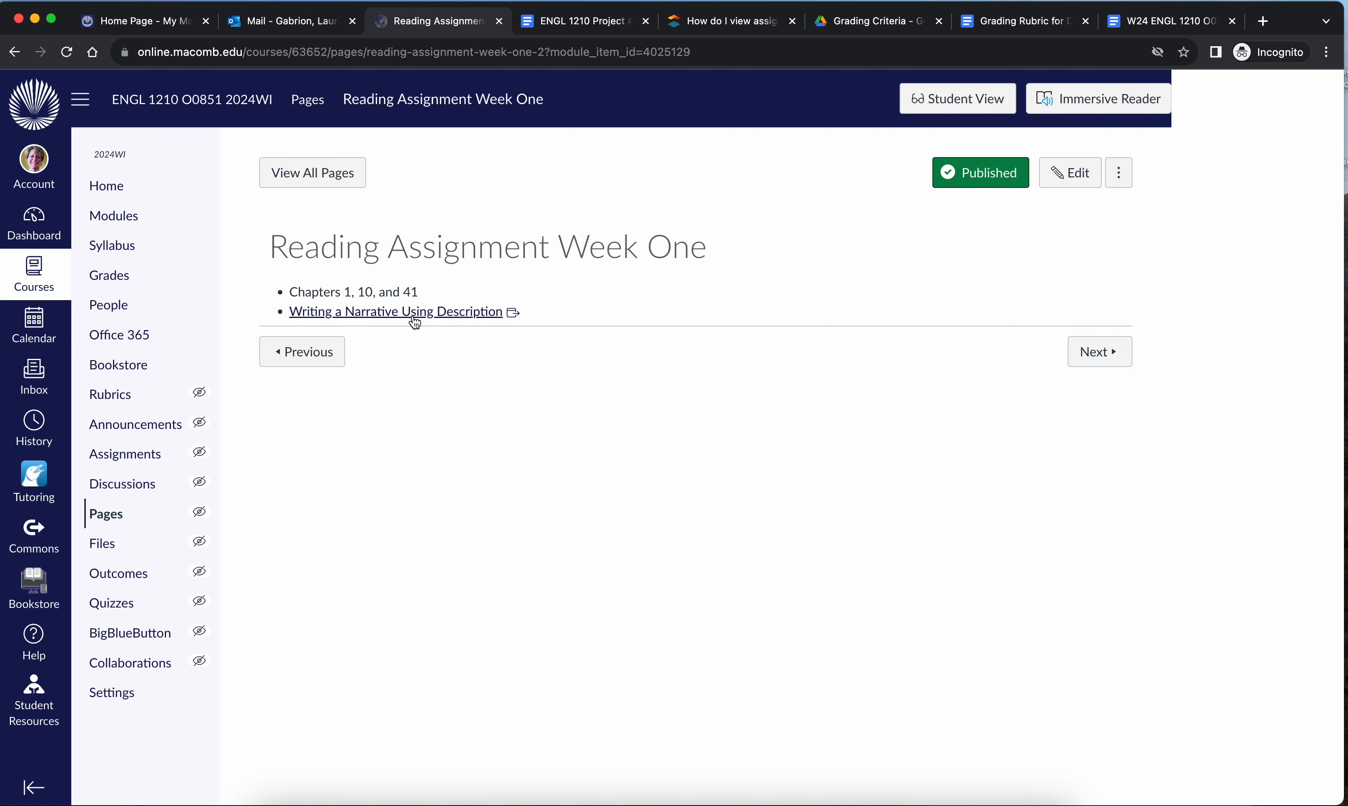
mouse_move(379, 354)
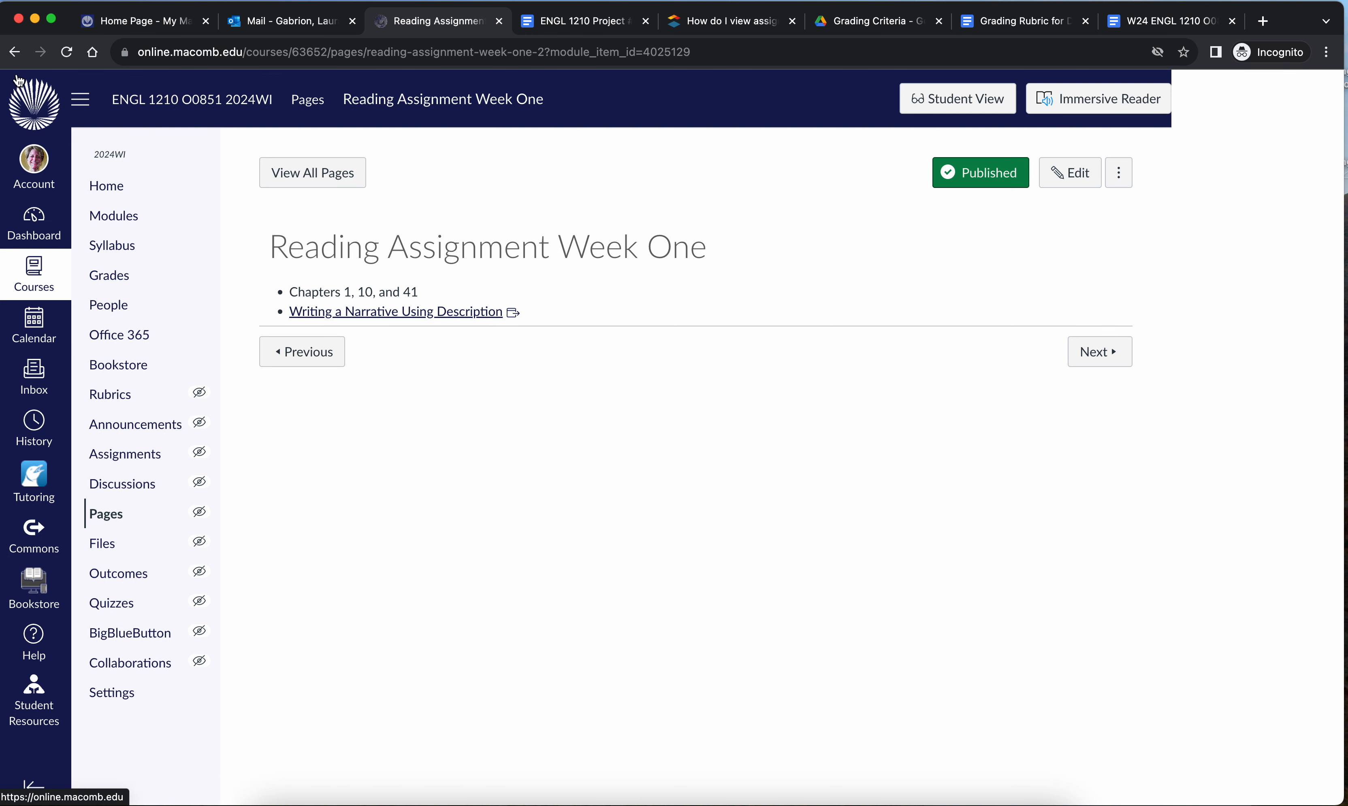
mouse_move(18, 70)
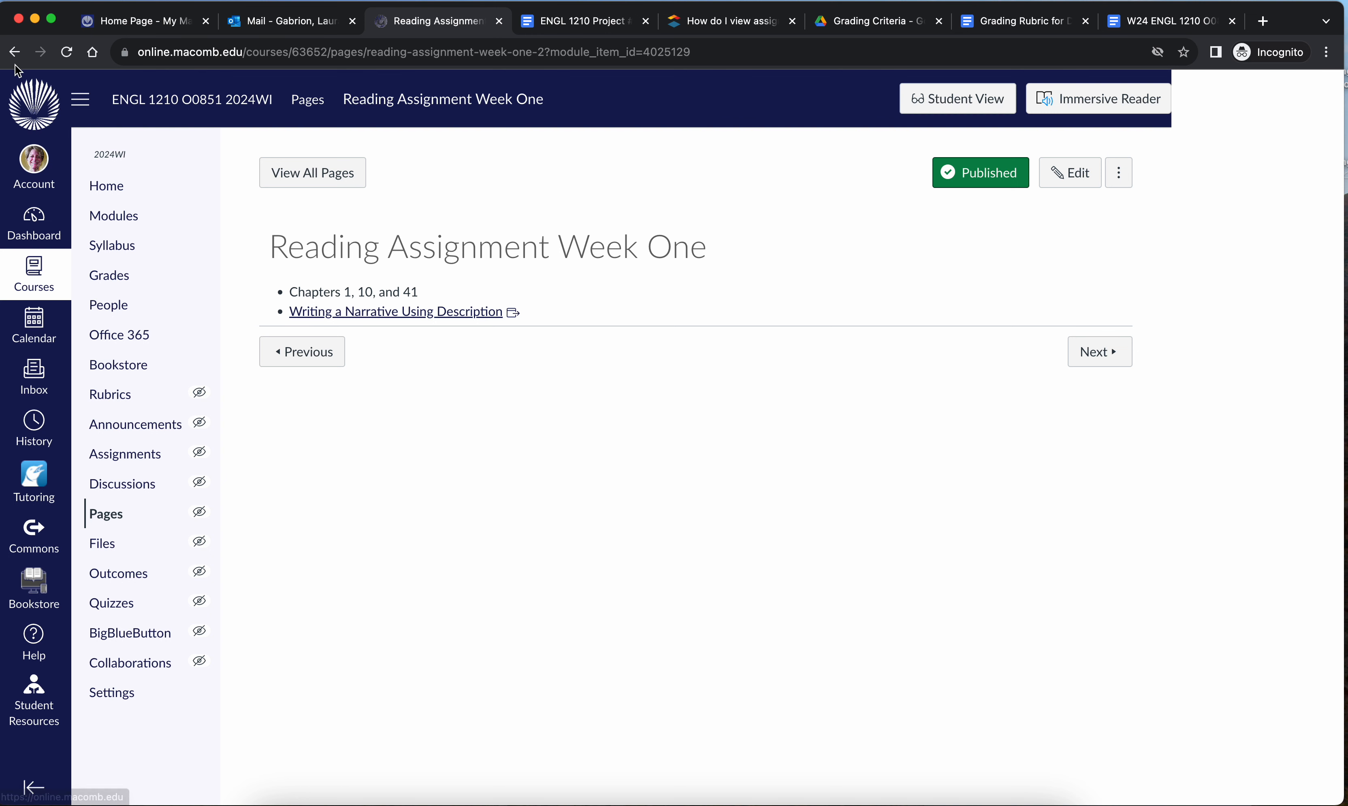
mouse_move(16, 53)
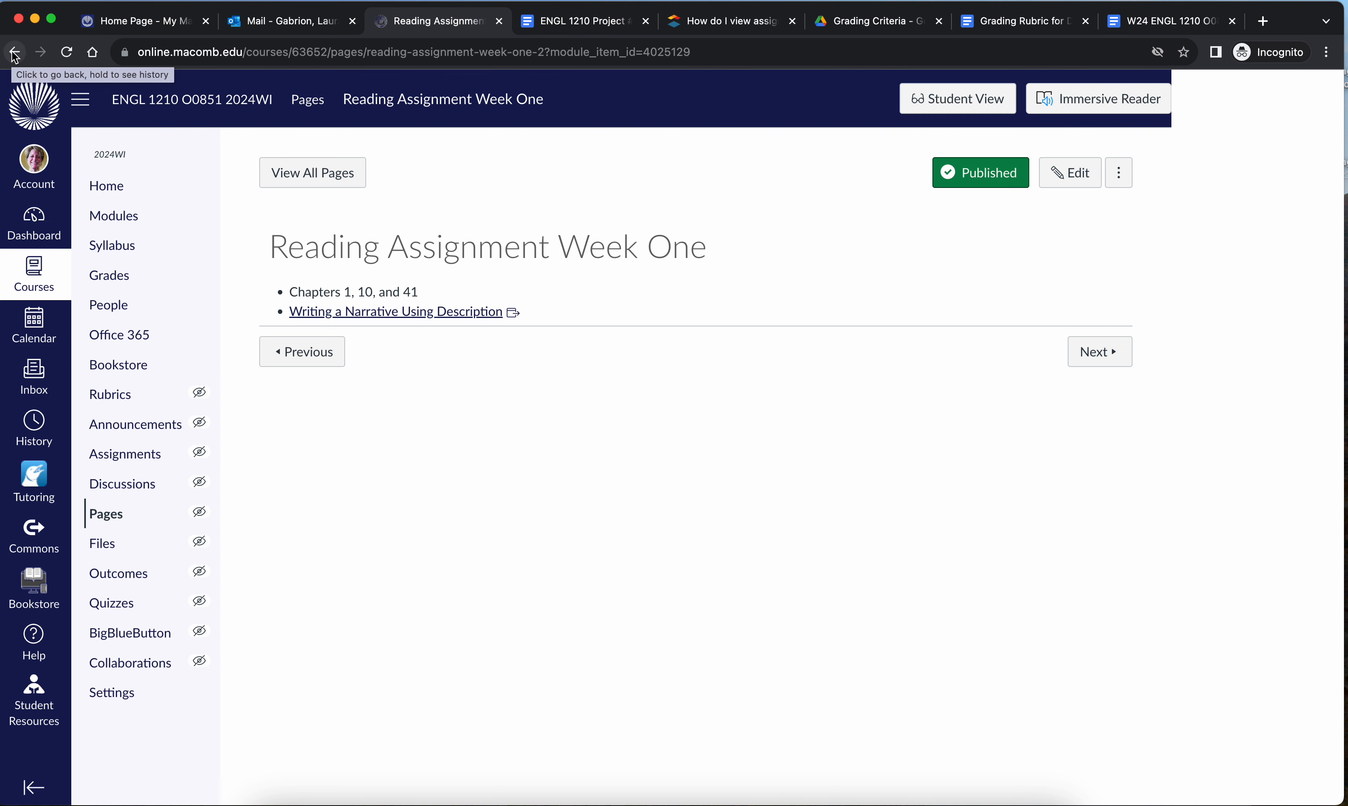
mouse_move(76, 37)
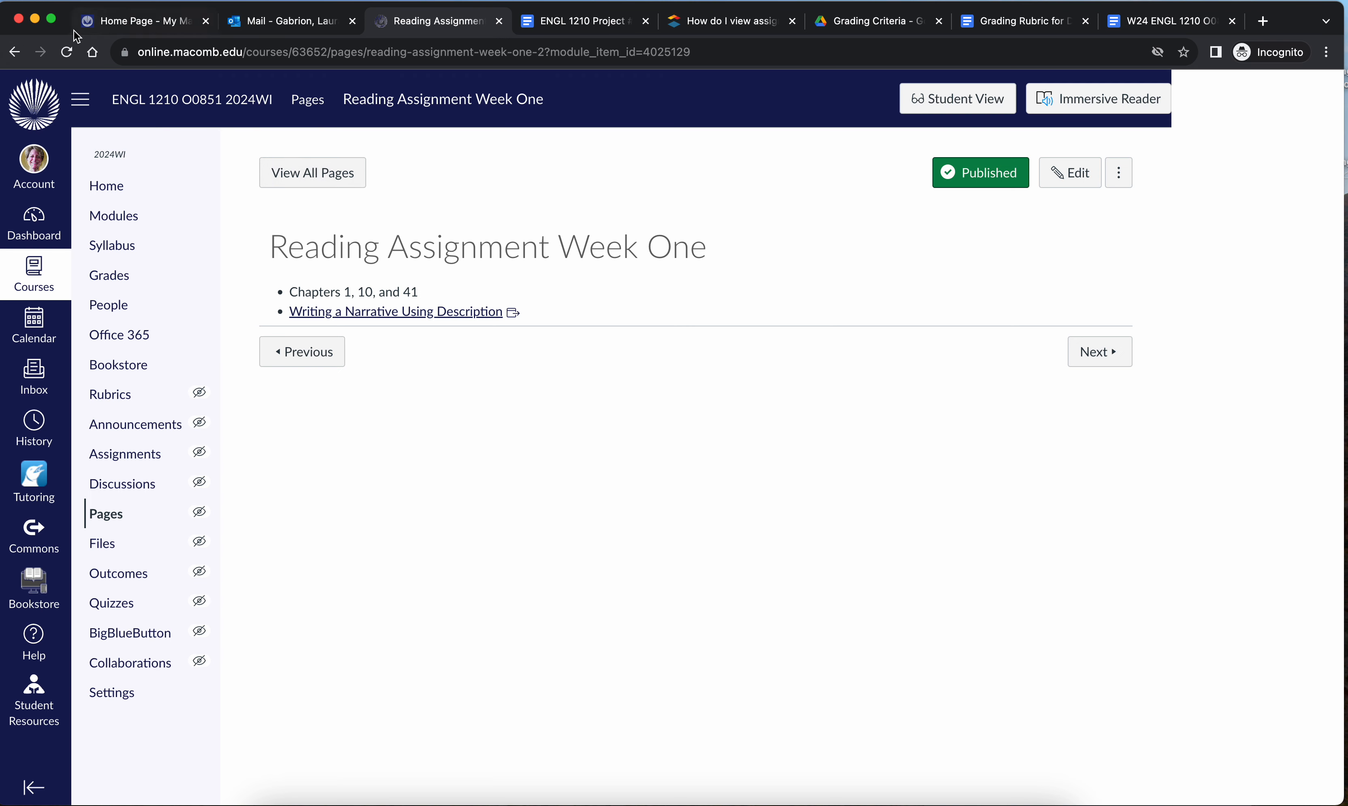
left_click(113, 216)
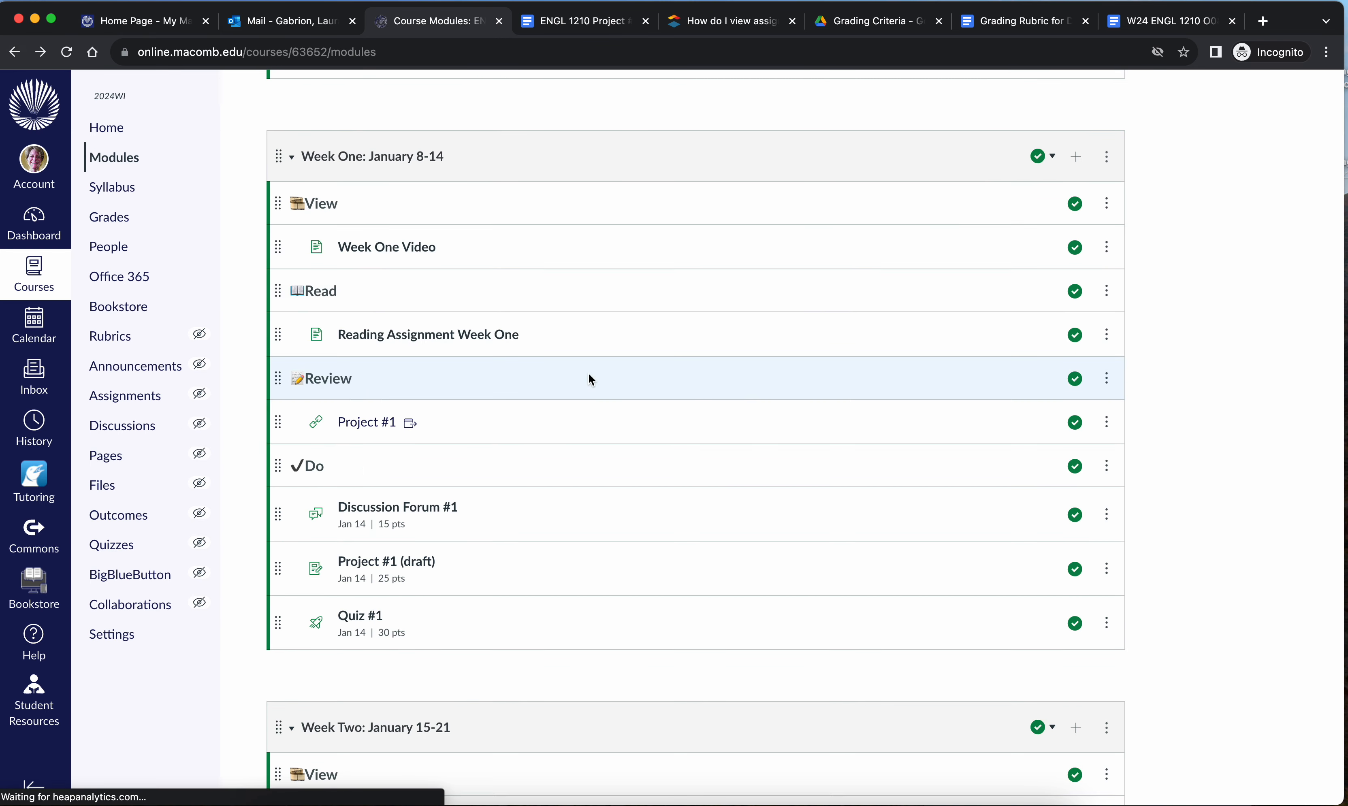
scroll("down", 3)
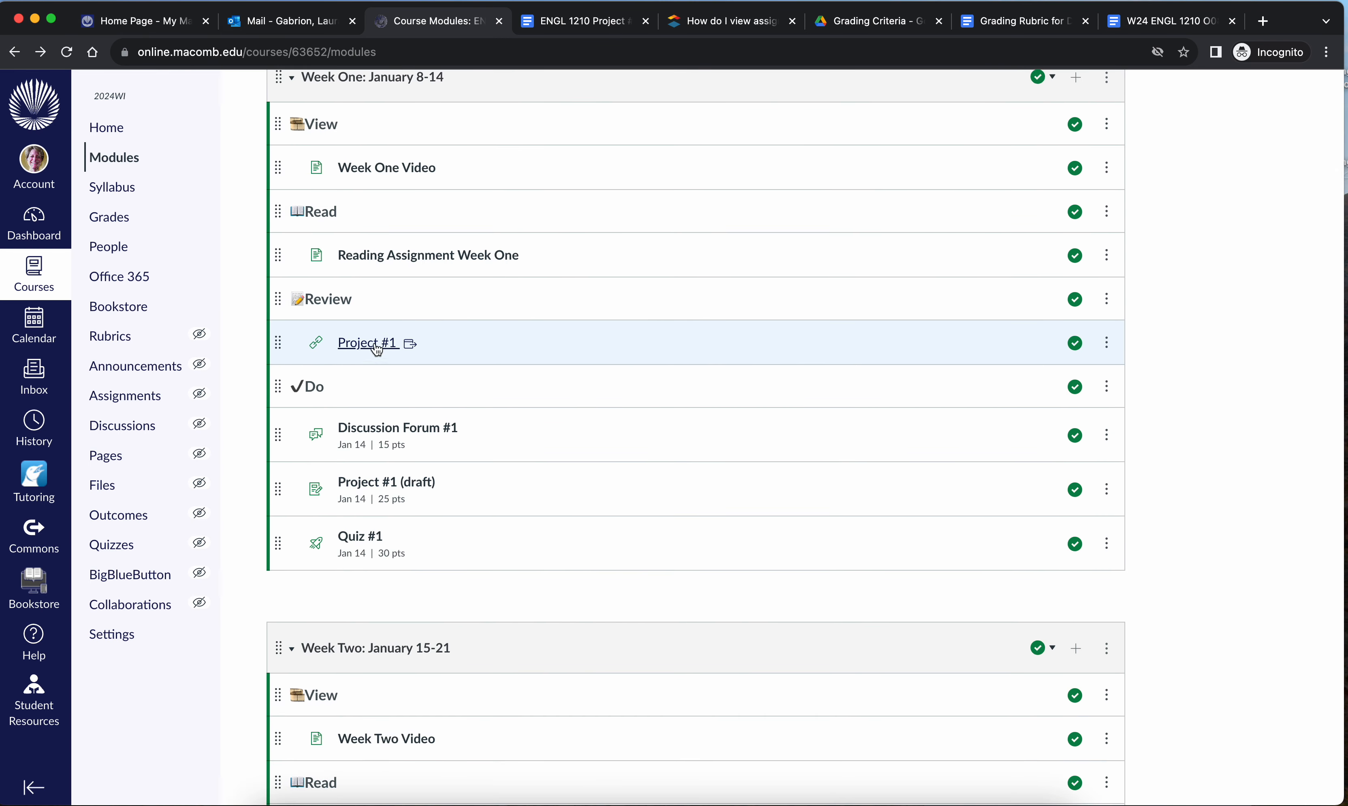
- Open the ENGL 1210 Project #1 Literacy Narrative Essay doc and read down to its sample MLA heading
left_click(368, 343)
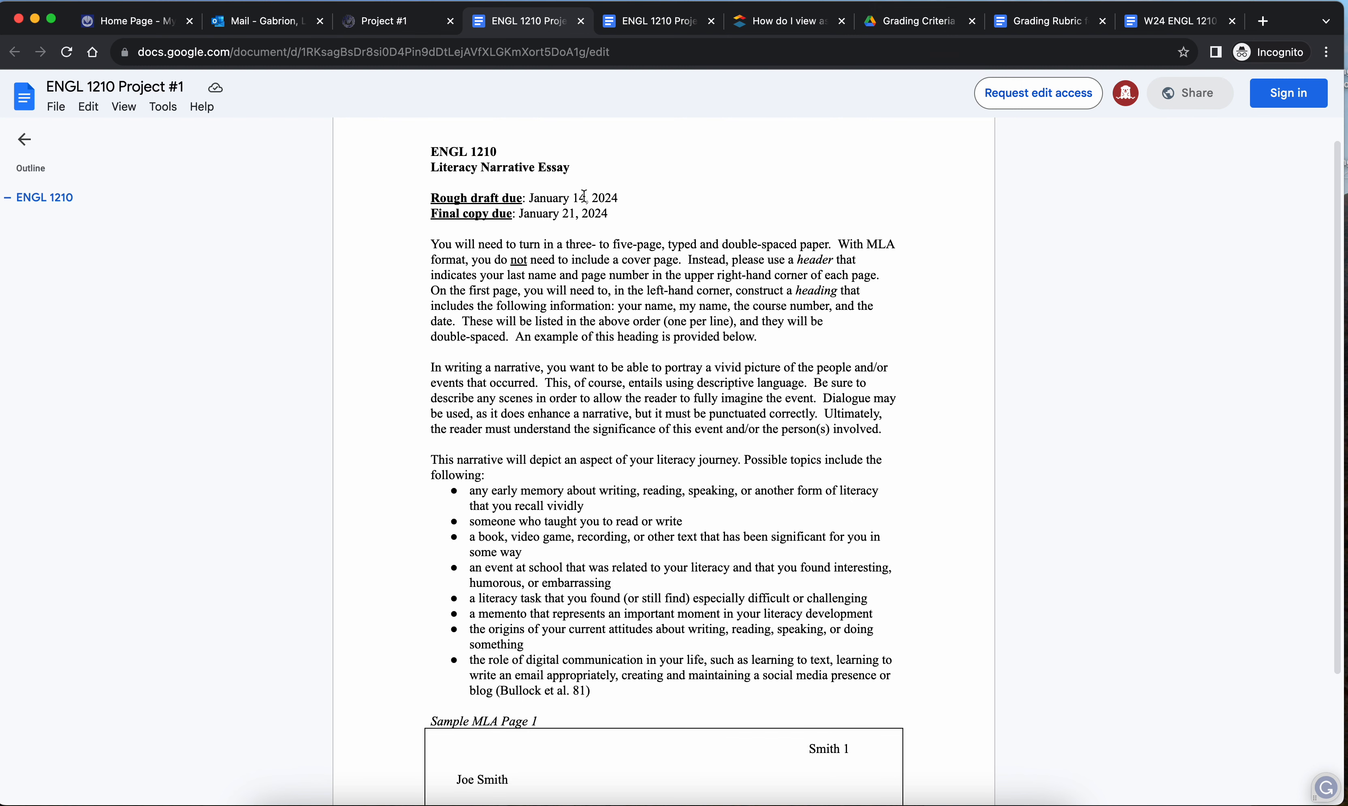
scroll("down", 3)
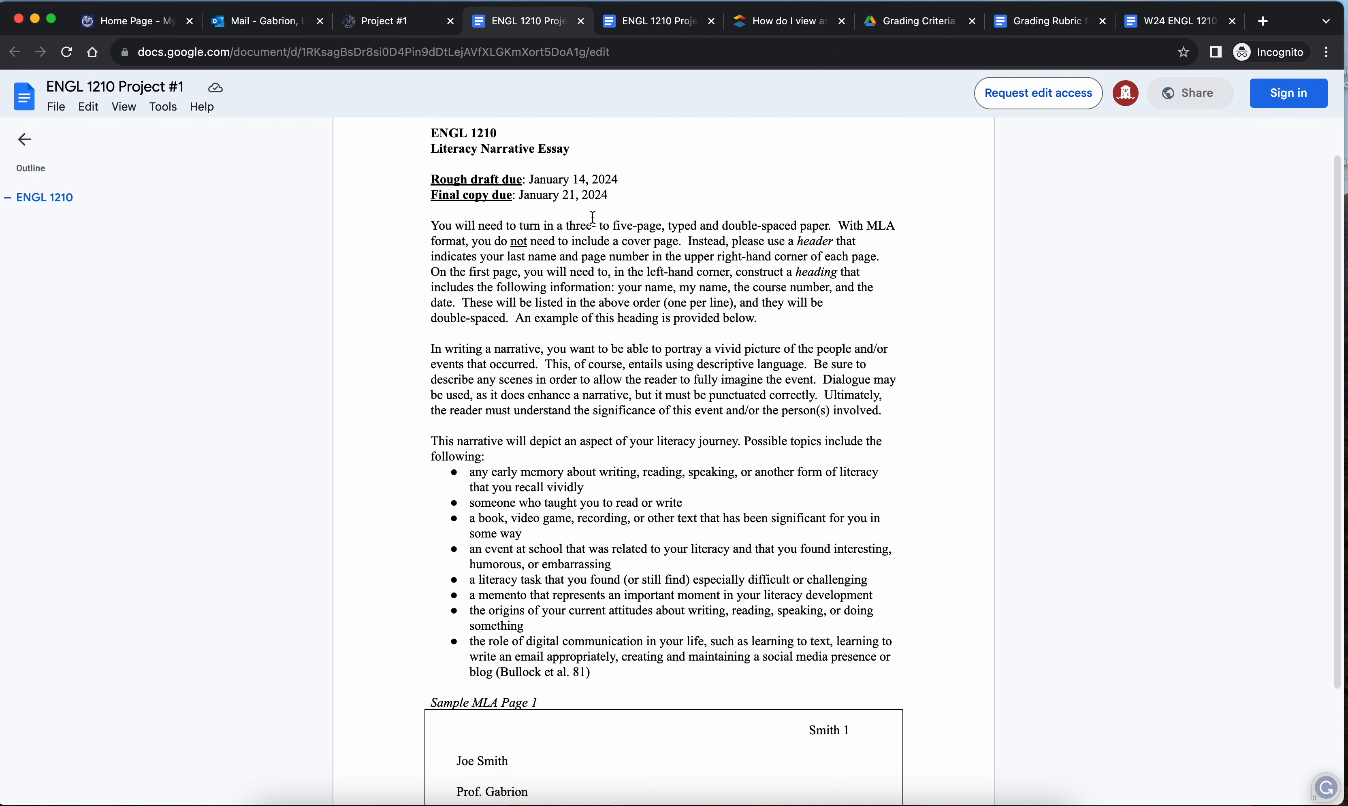
scroll("down", 3)
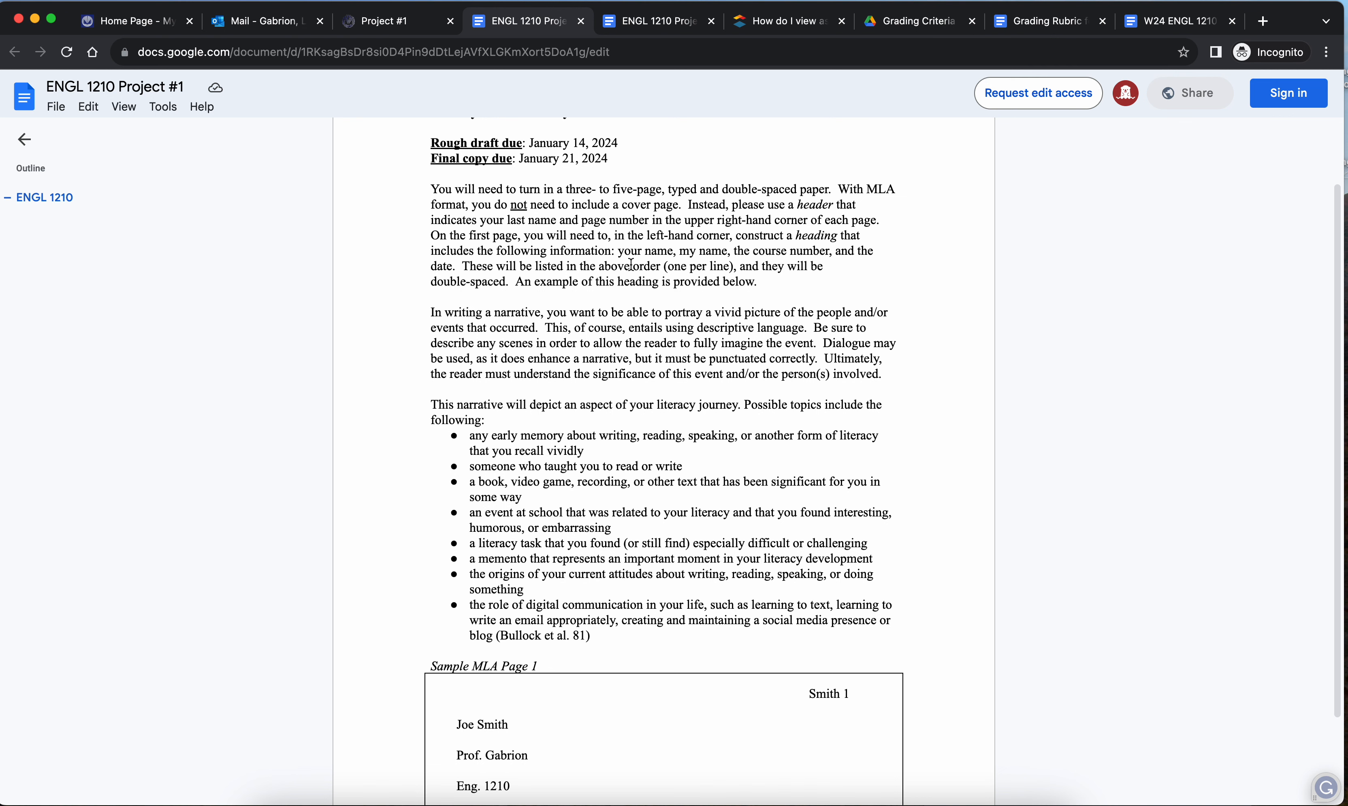
scroll("down", 3)
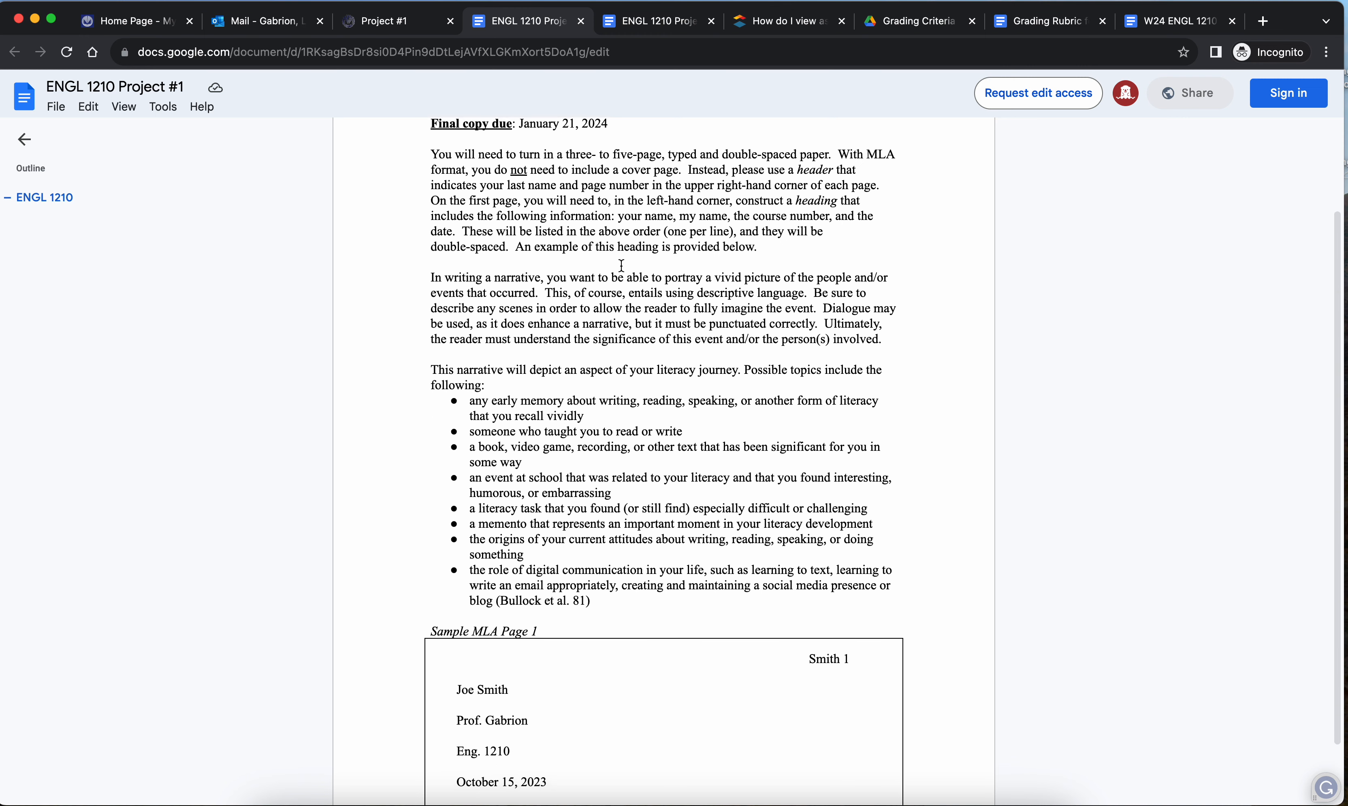
scroll("down", 3)
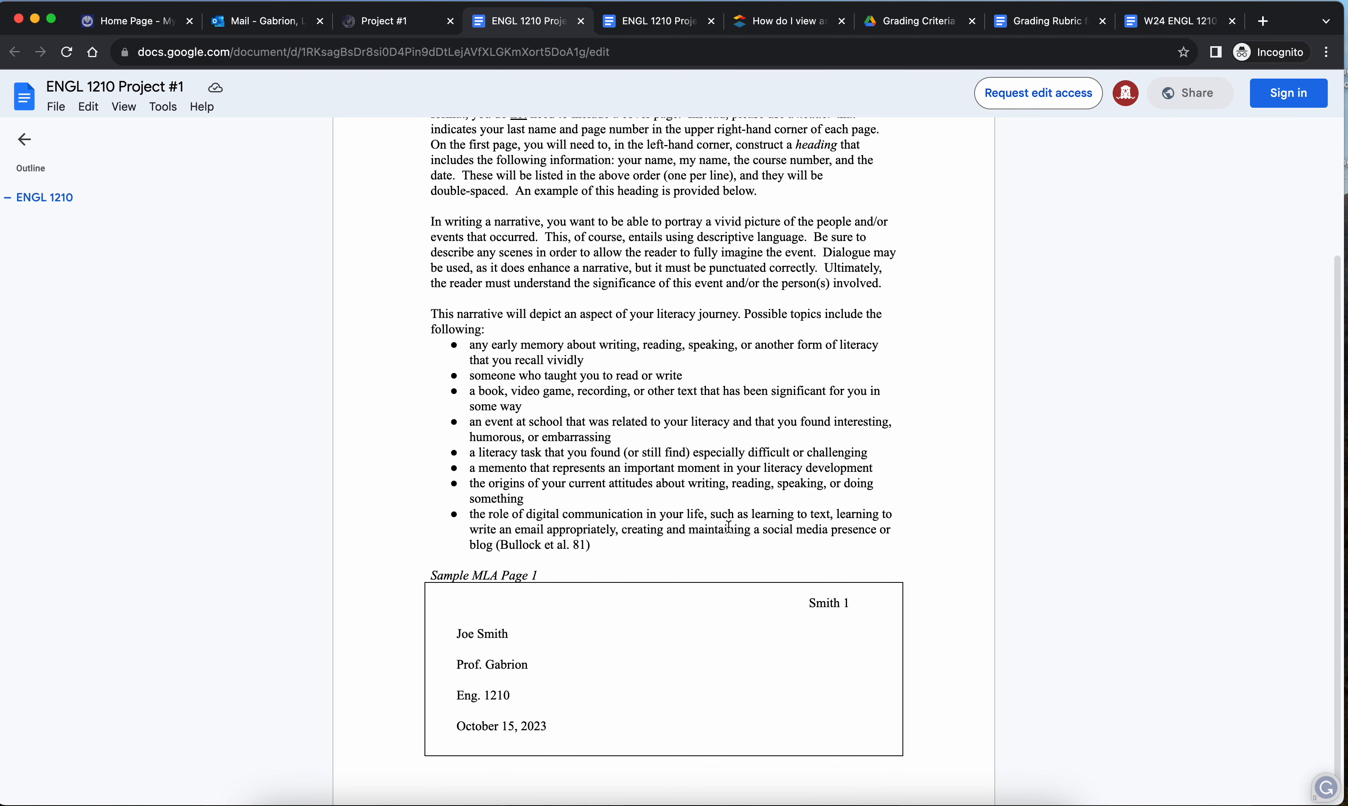
mouse_move(889, 588)
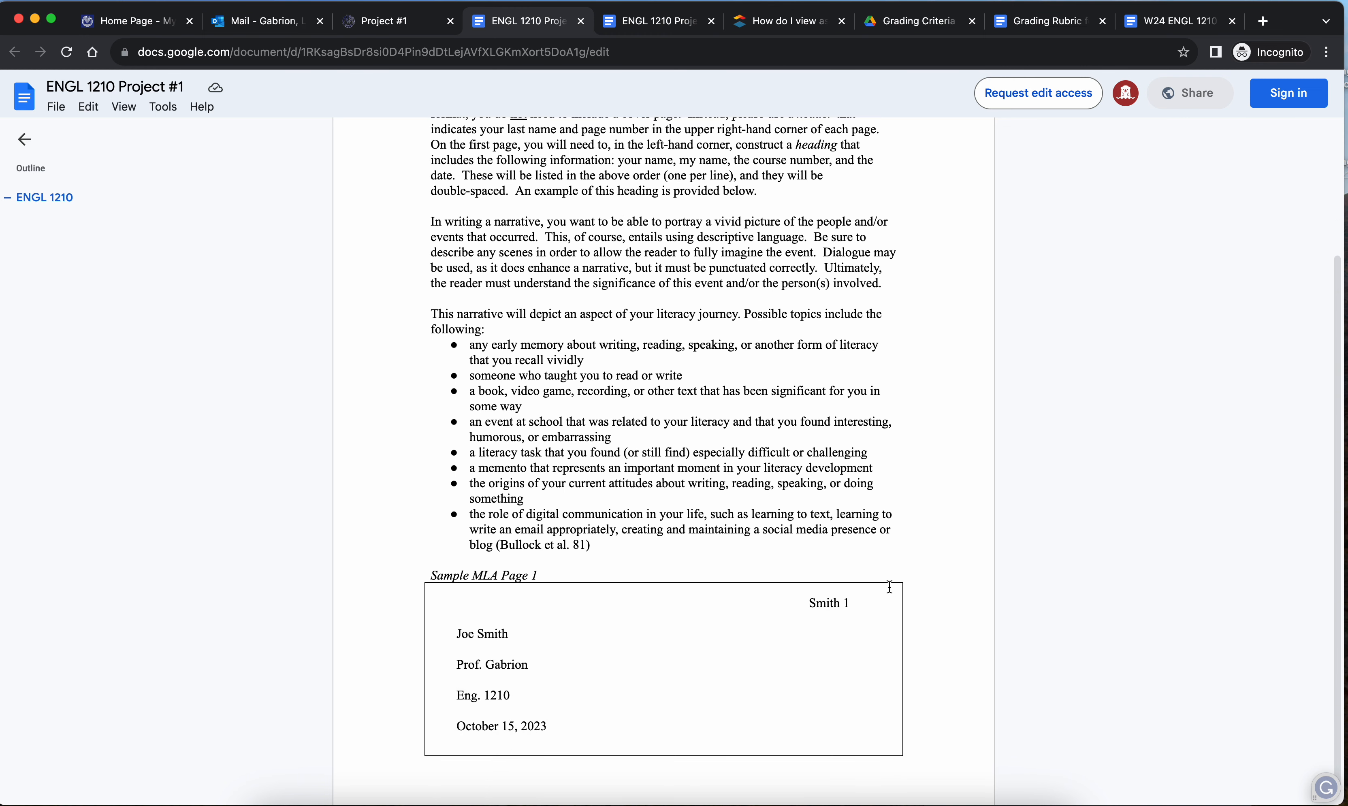
mouse_move(831, 593)
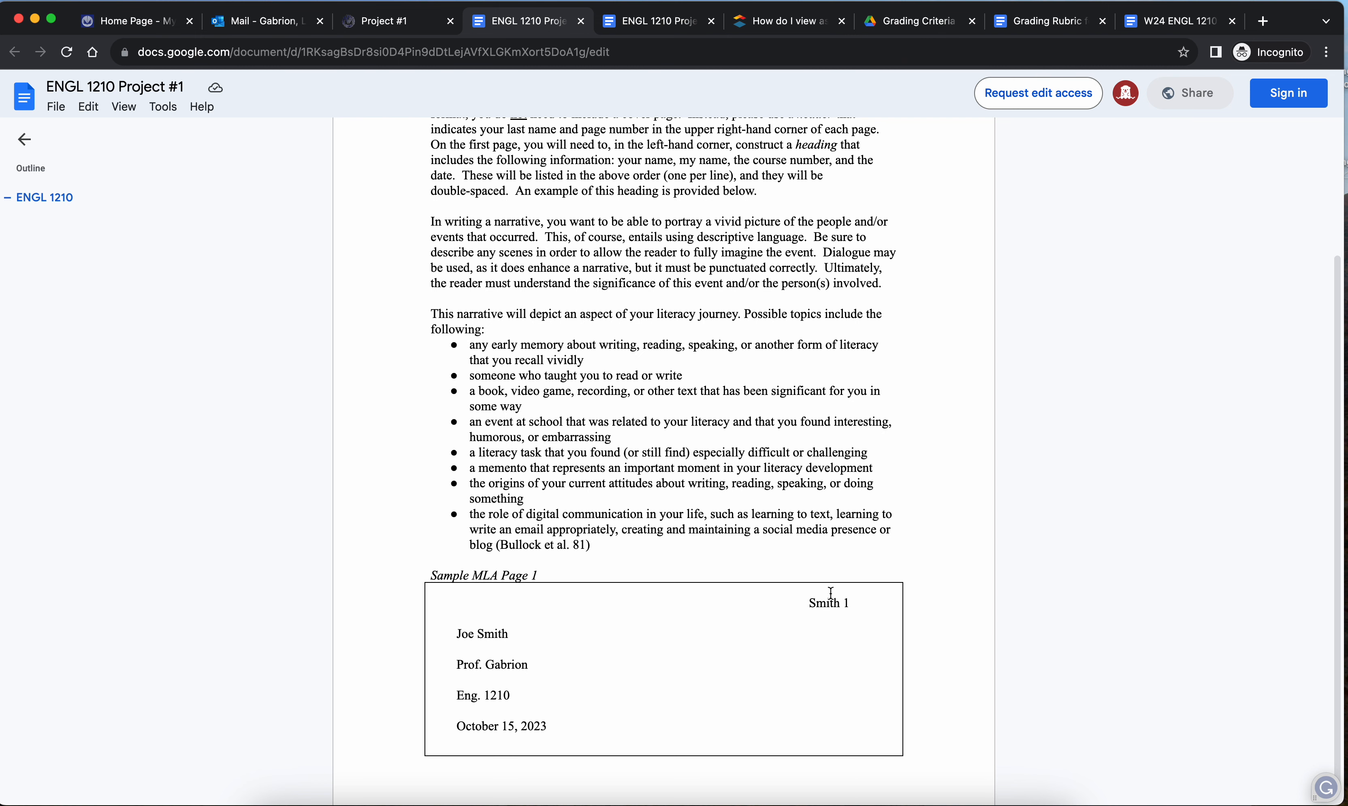
mouse_move(811, 602)
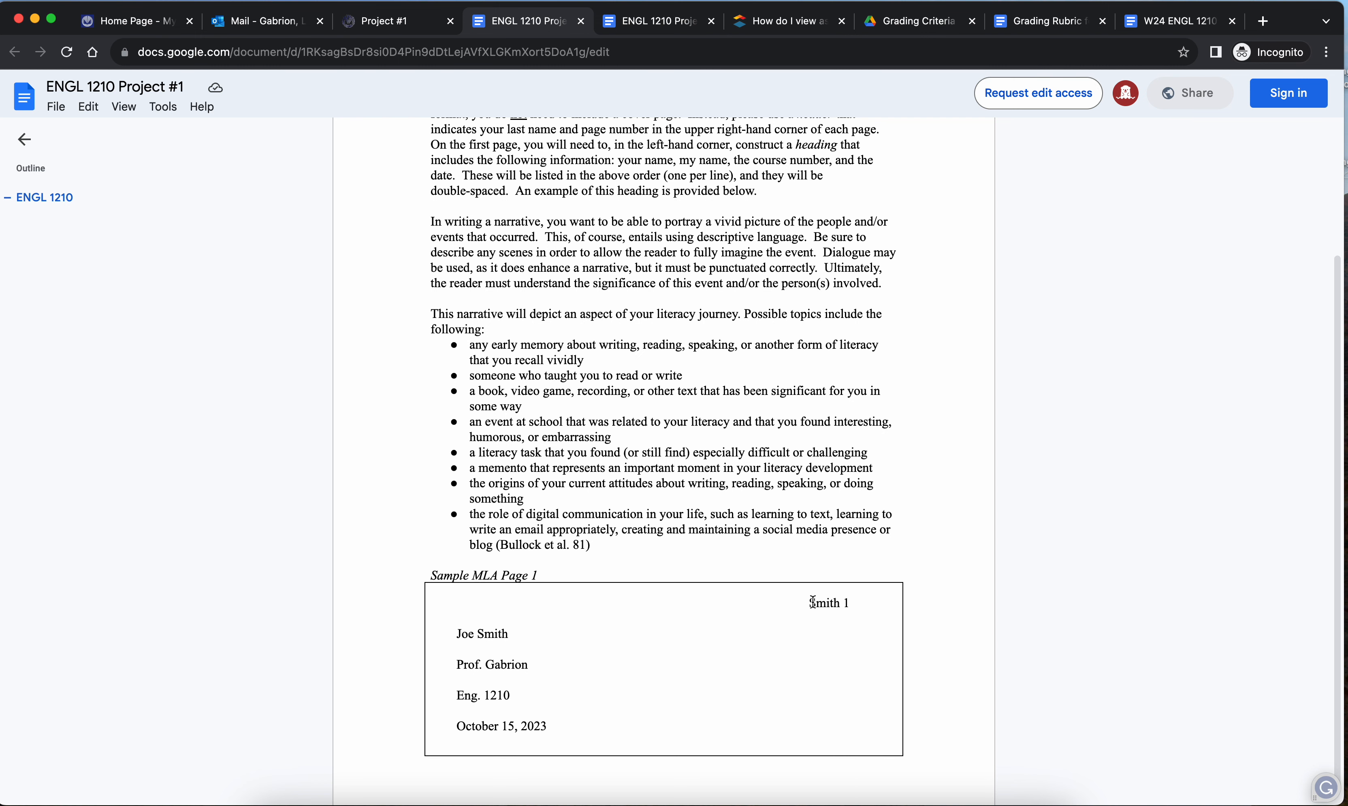
scroll("down", 3)
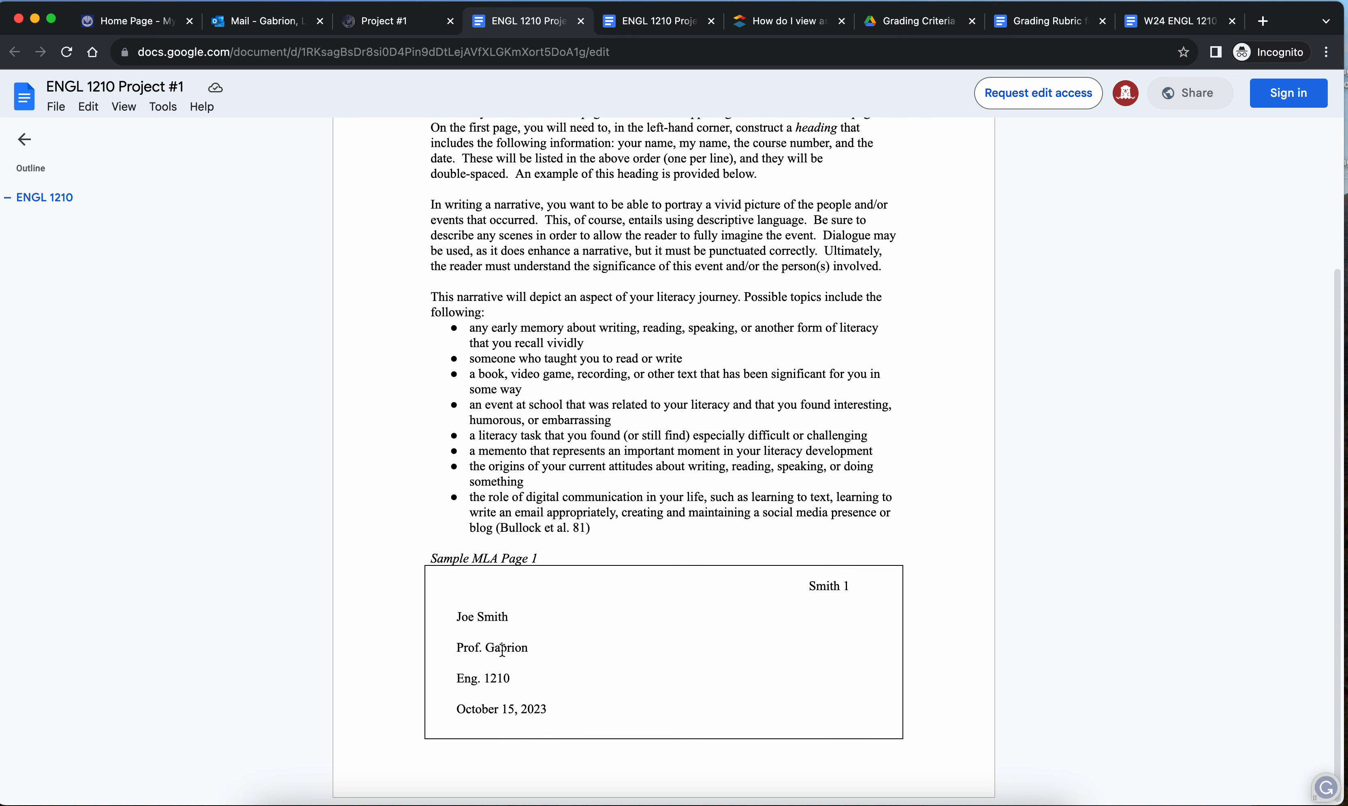
mouse_move(501, 617)
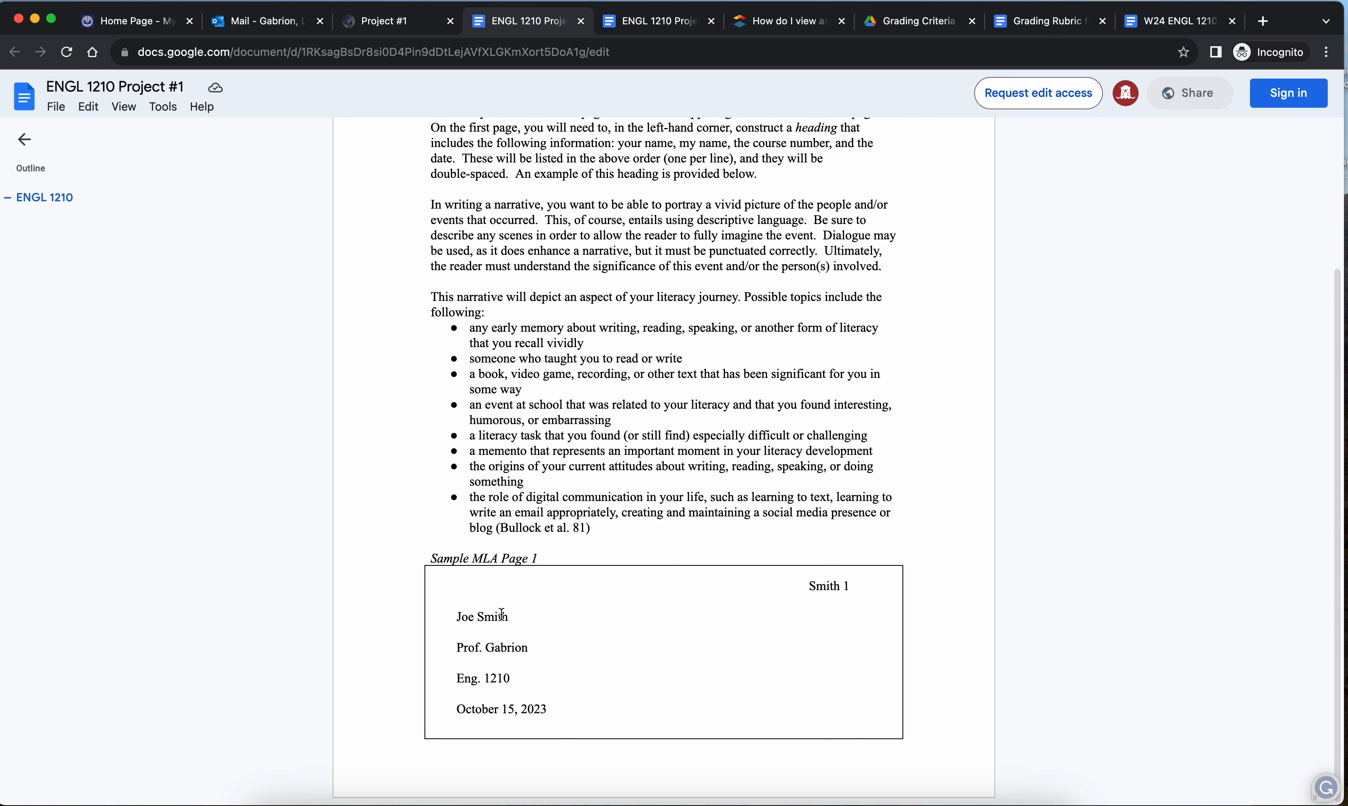
mouse_move(594, 653)
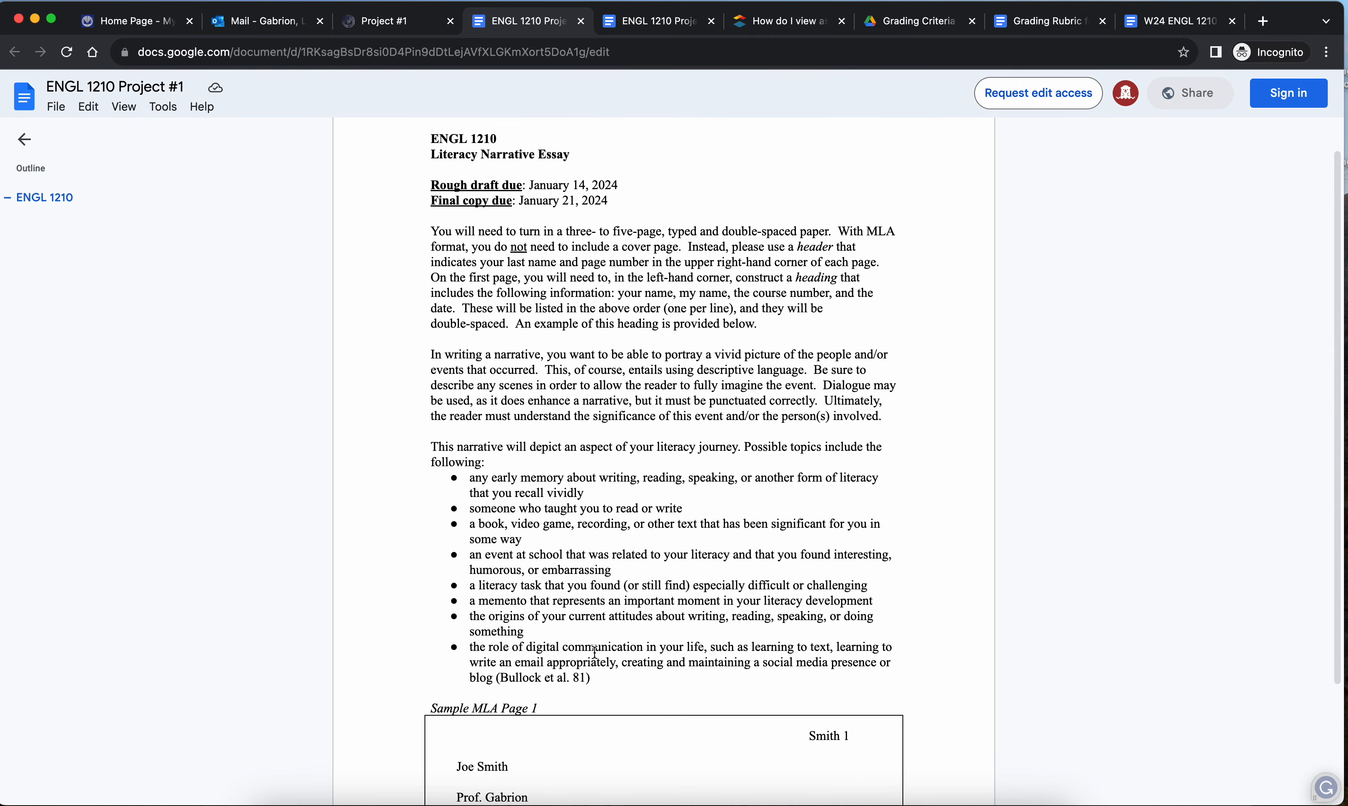
scroll("down", 3)
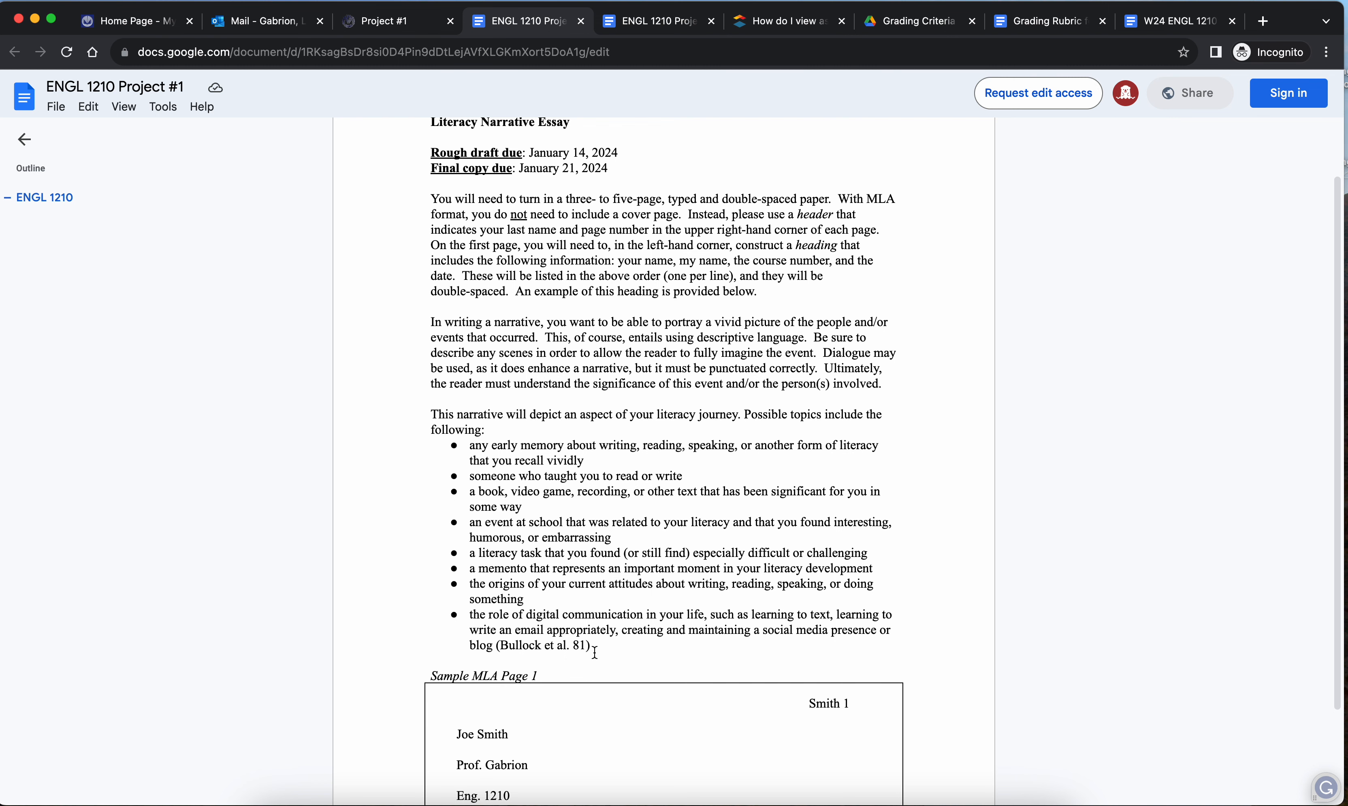
scroll("down", 3)
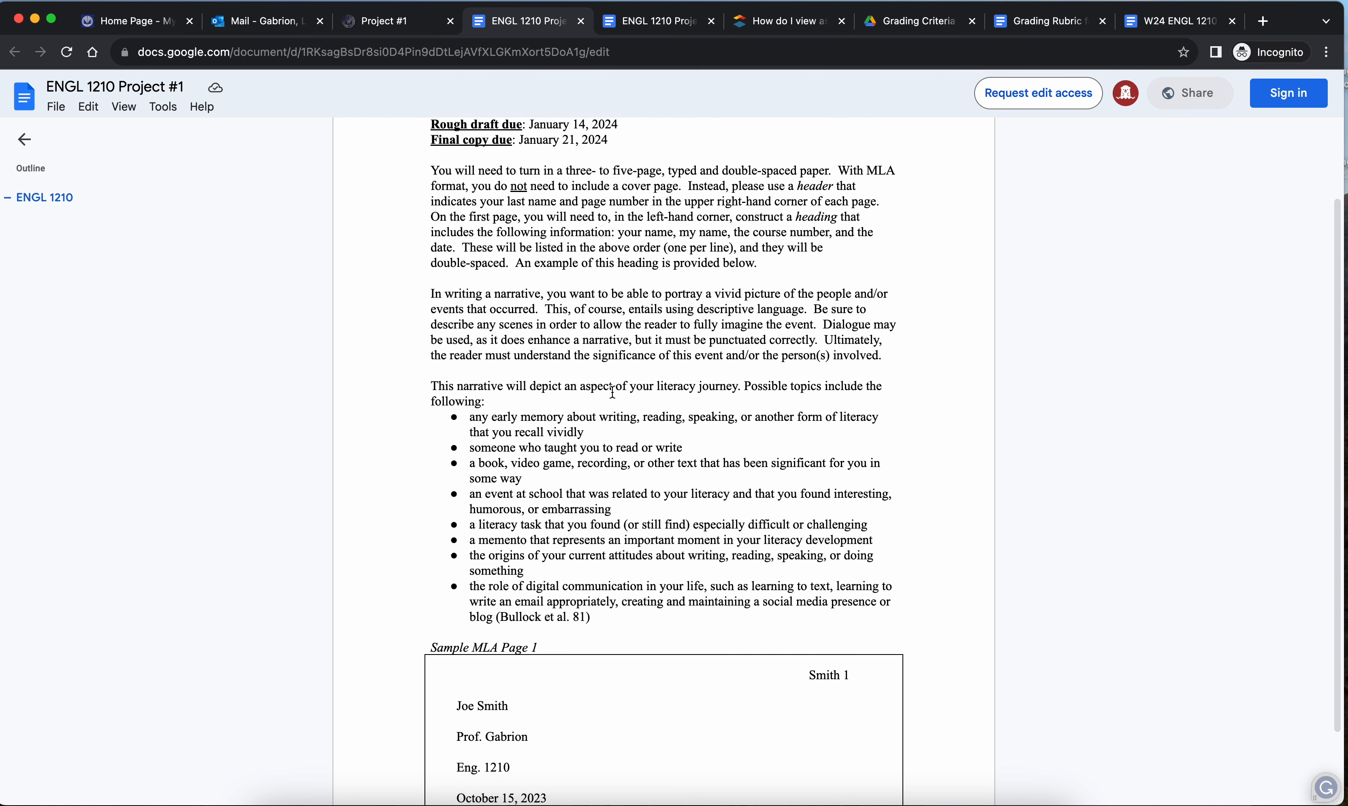
scroll("down", 3)
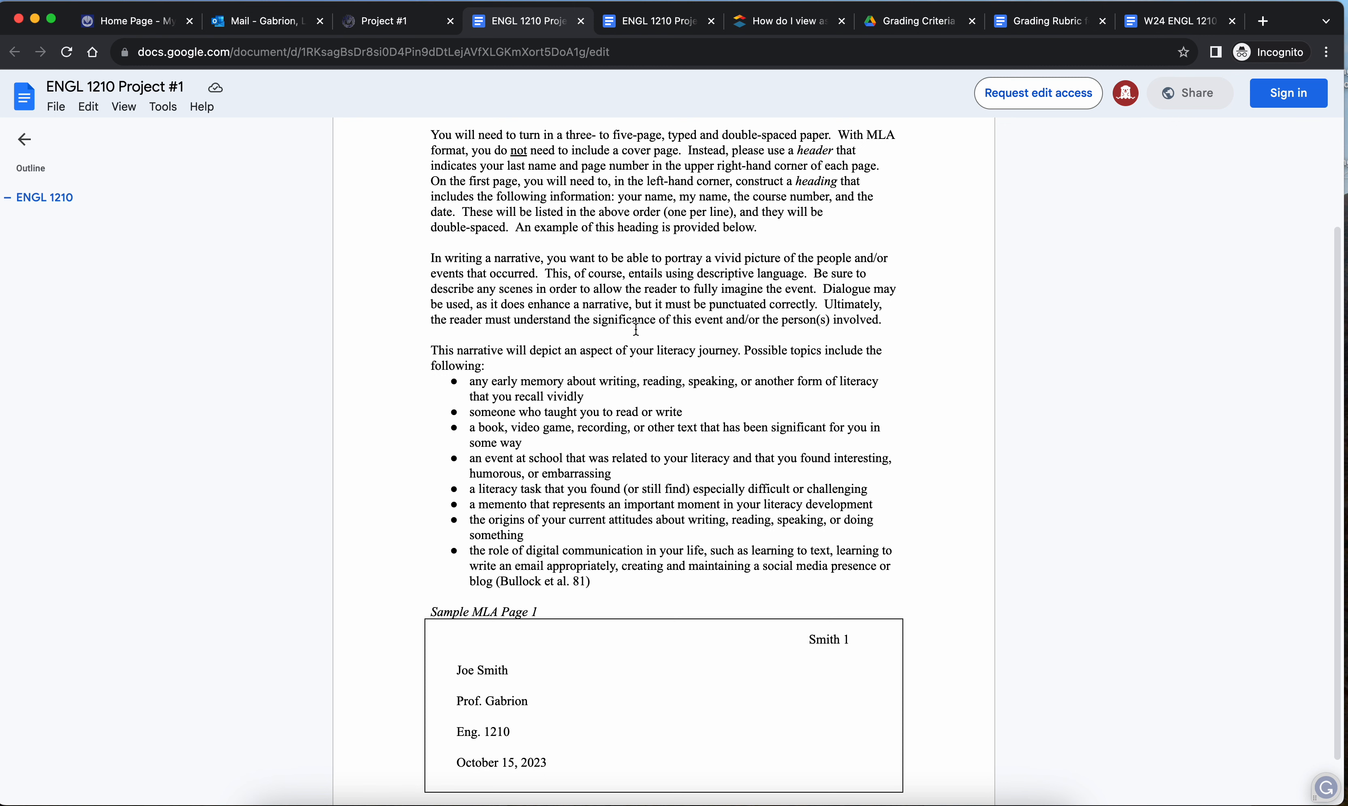
scroll("down", 3)
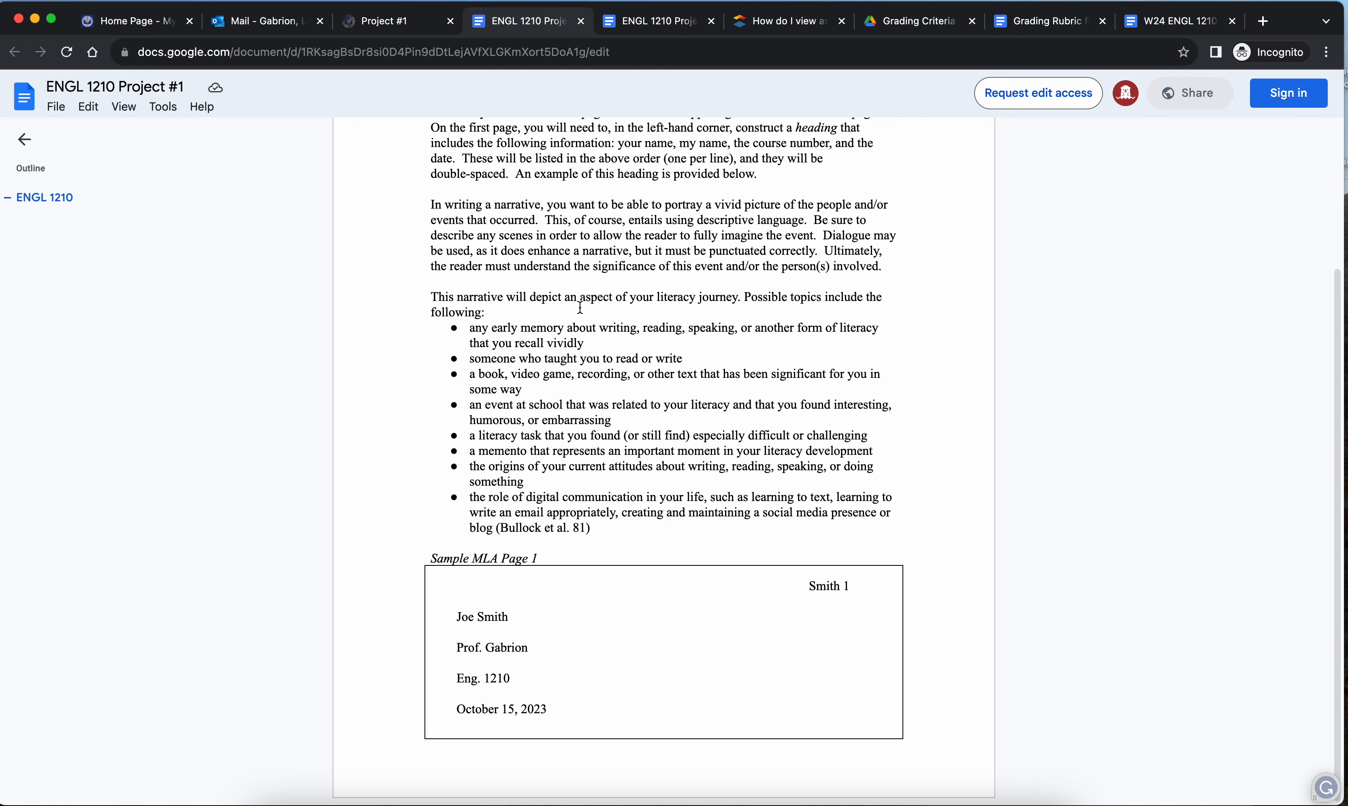
mouse_move(527, 37)
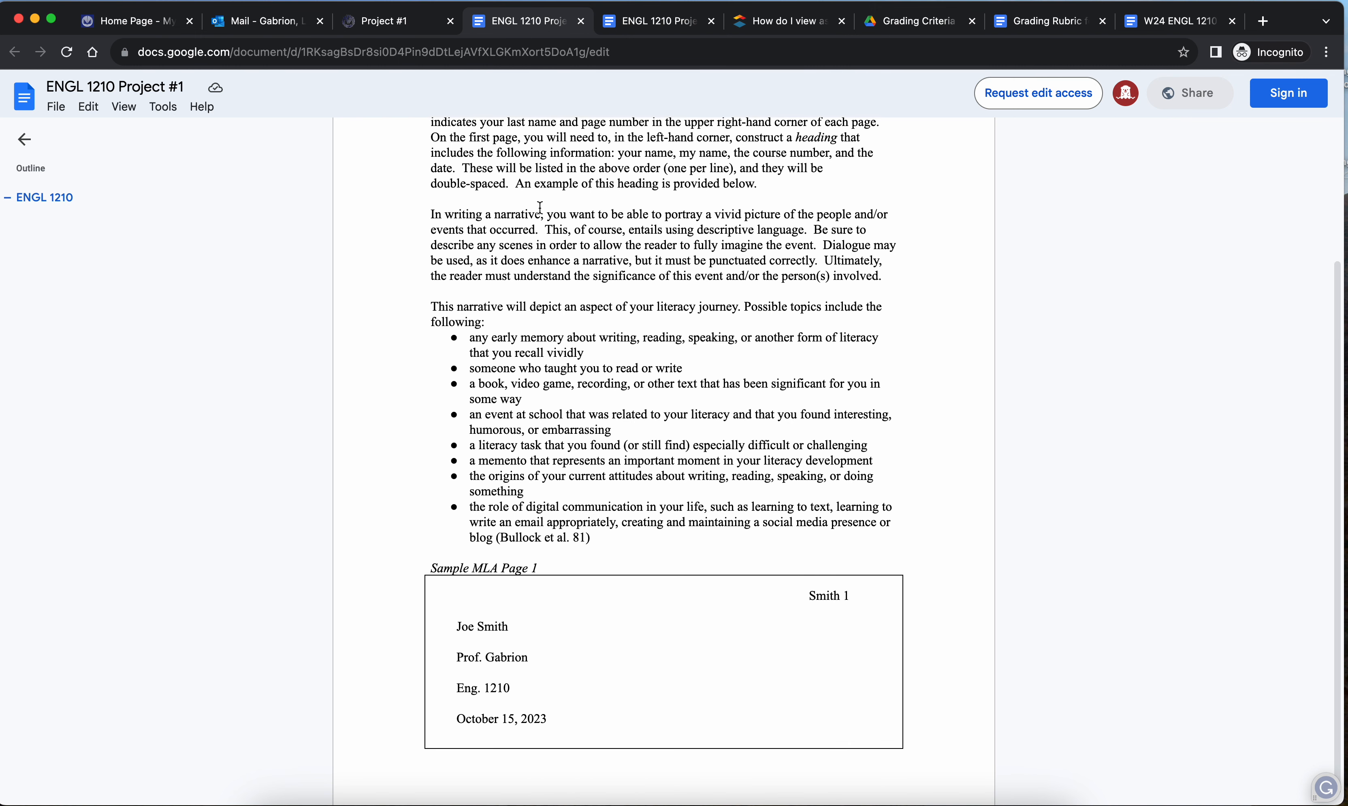
scroll("down", 3)
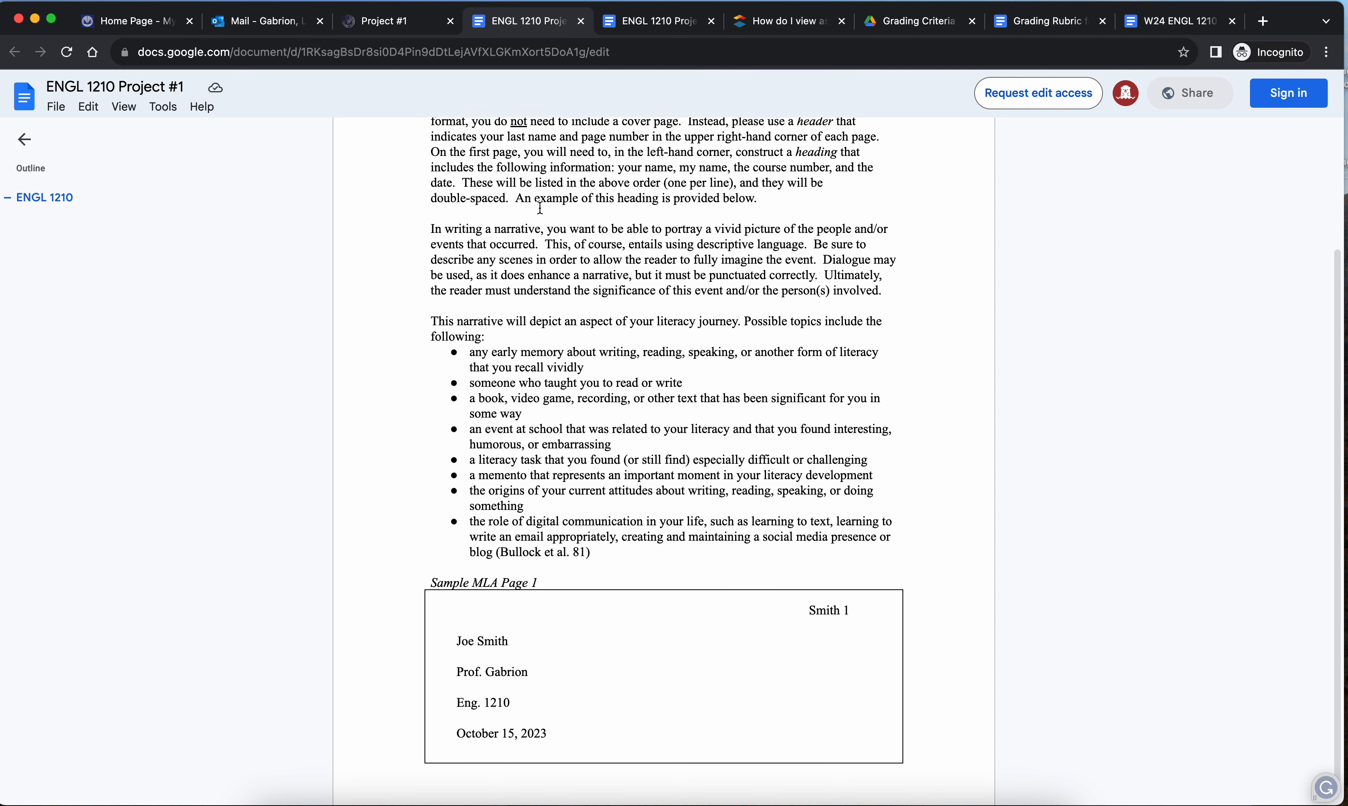
- From the modules list, open Discussion Forum #1 with its Animoto video prompt and example reply
left_click(384, 20)
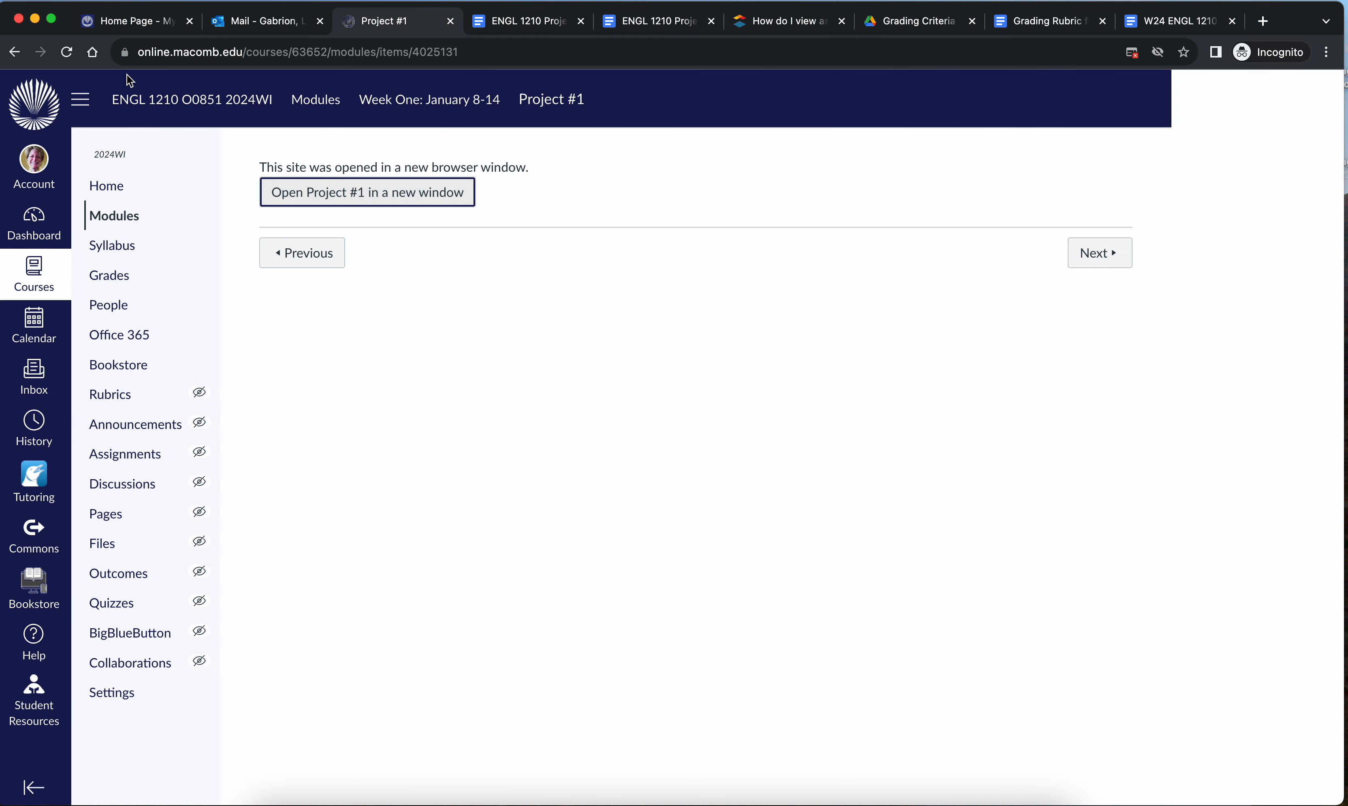
left_click(114, 215)
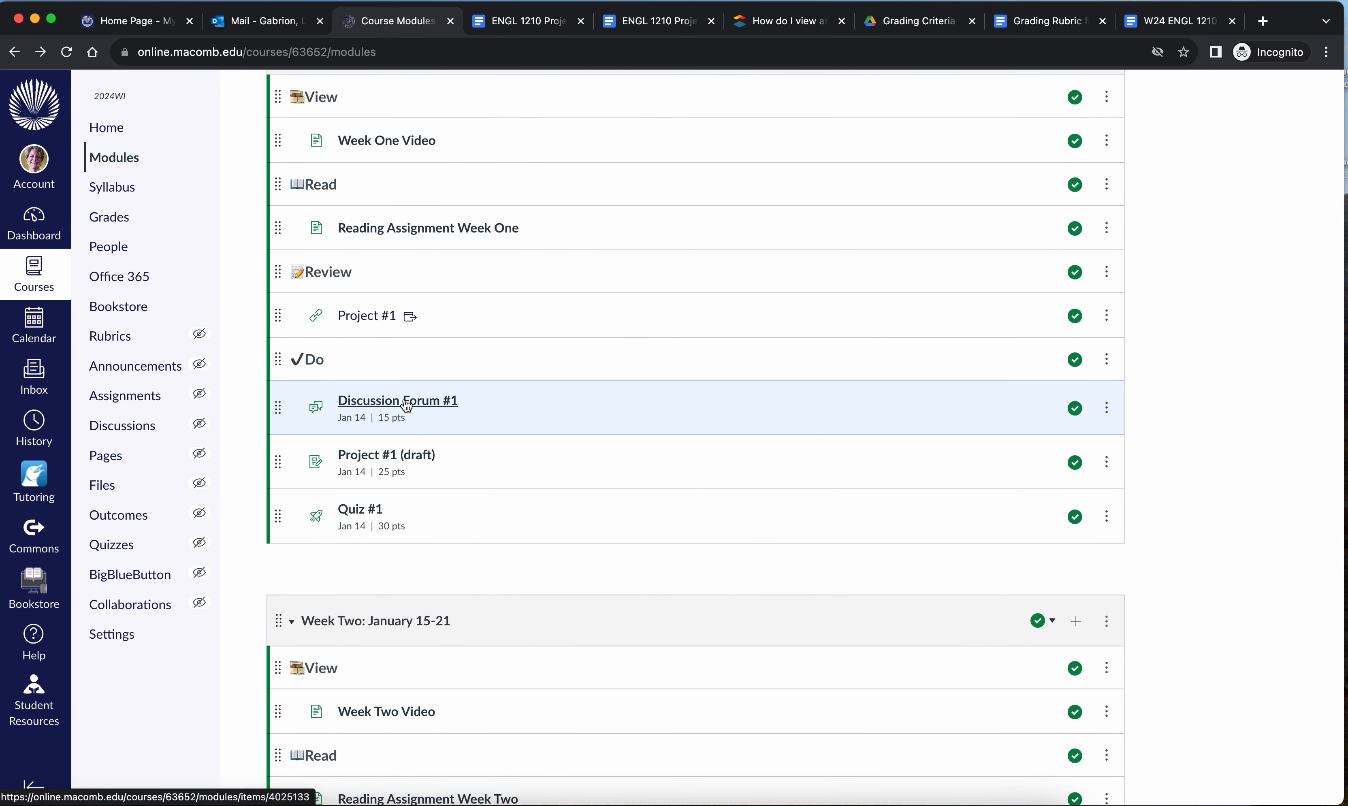
mouse_move(406, 405)
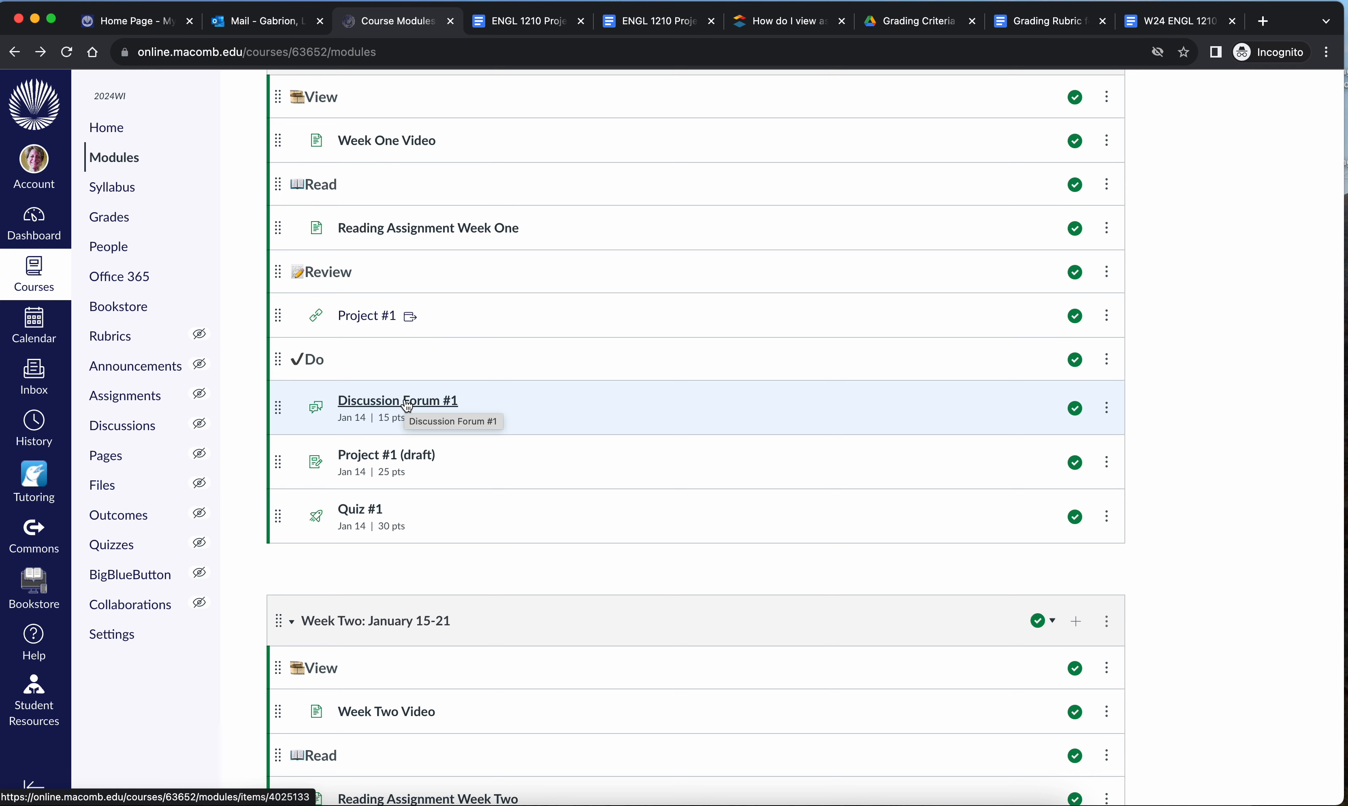
left_click(398, 401)
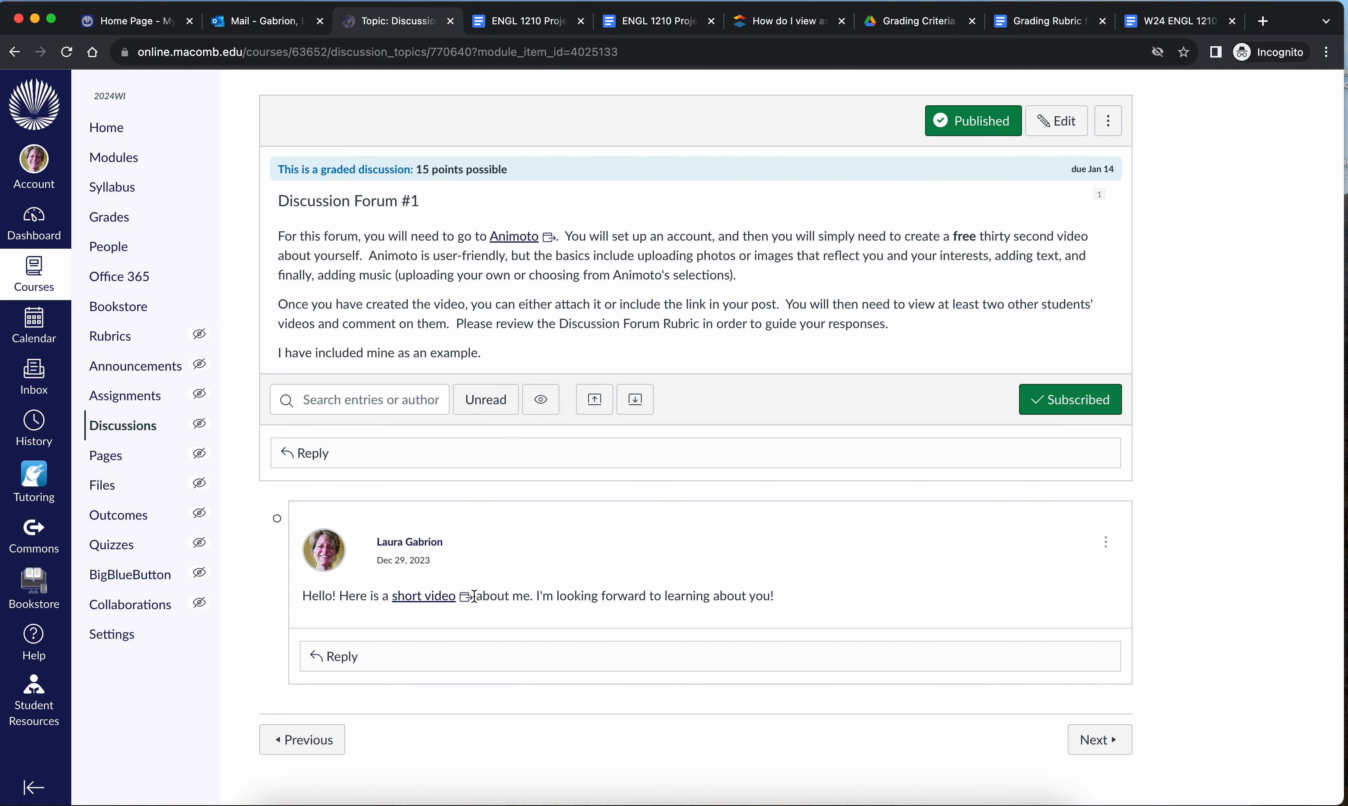
mouse_move(614, 319)
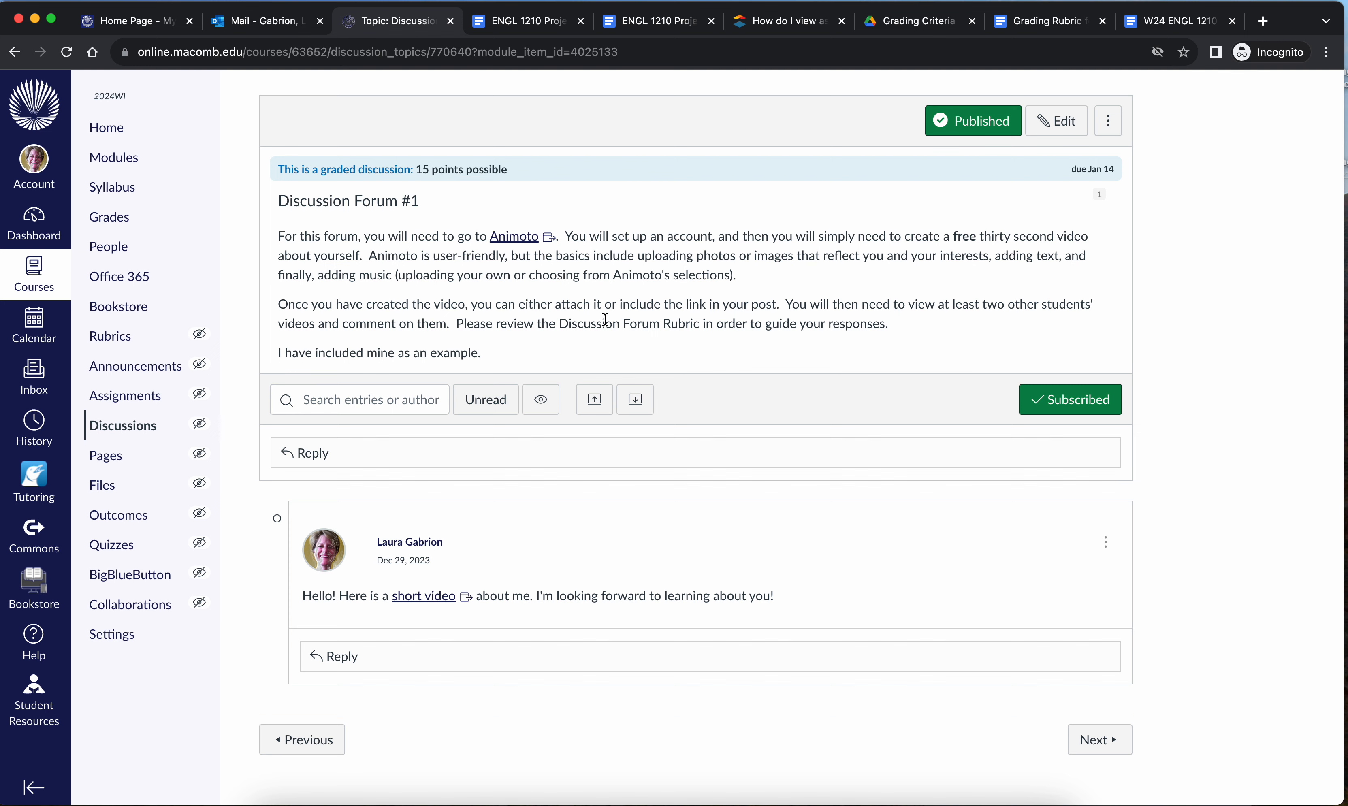
mouse_move(497, 625)
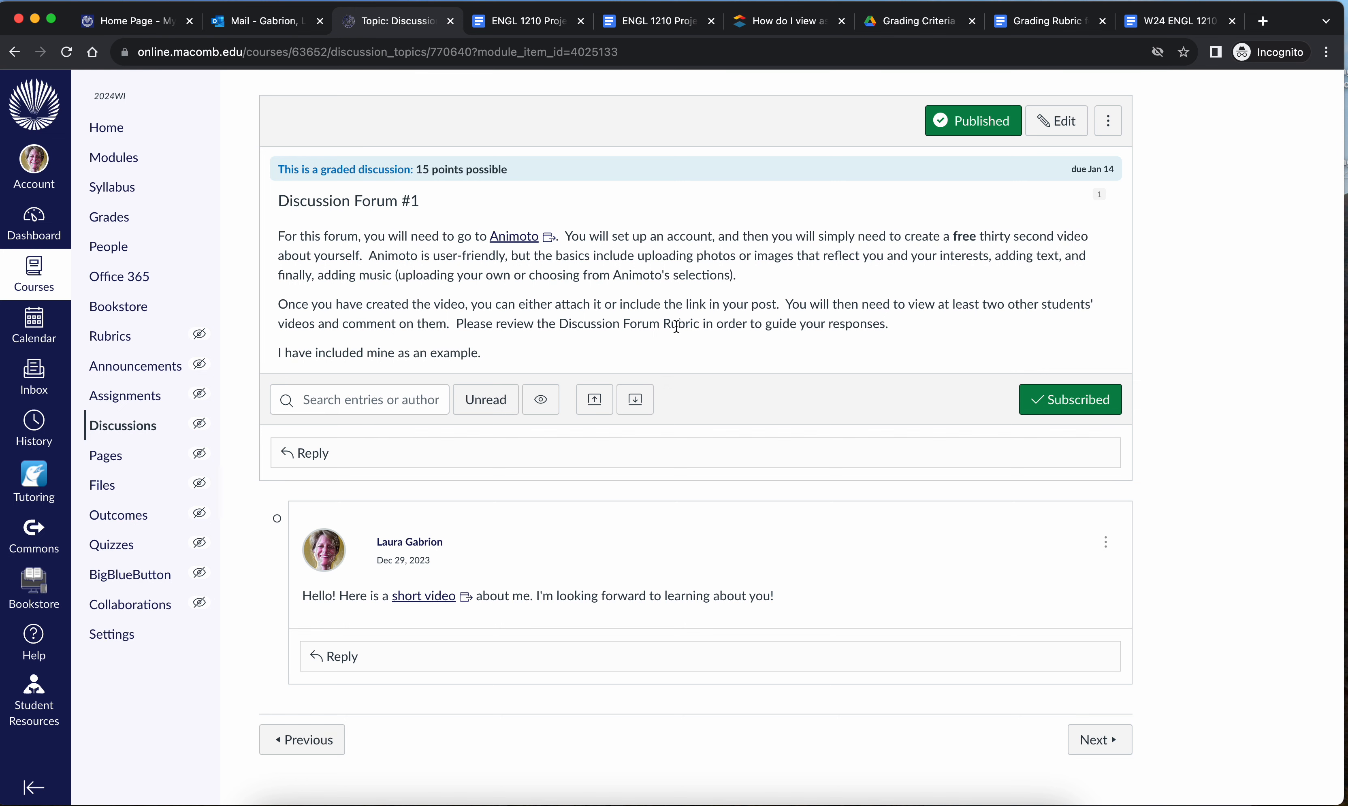
mouse_move(994, 322)
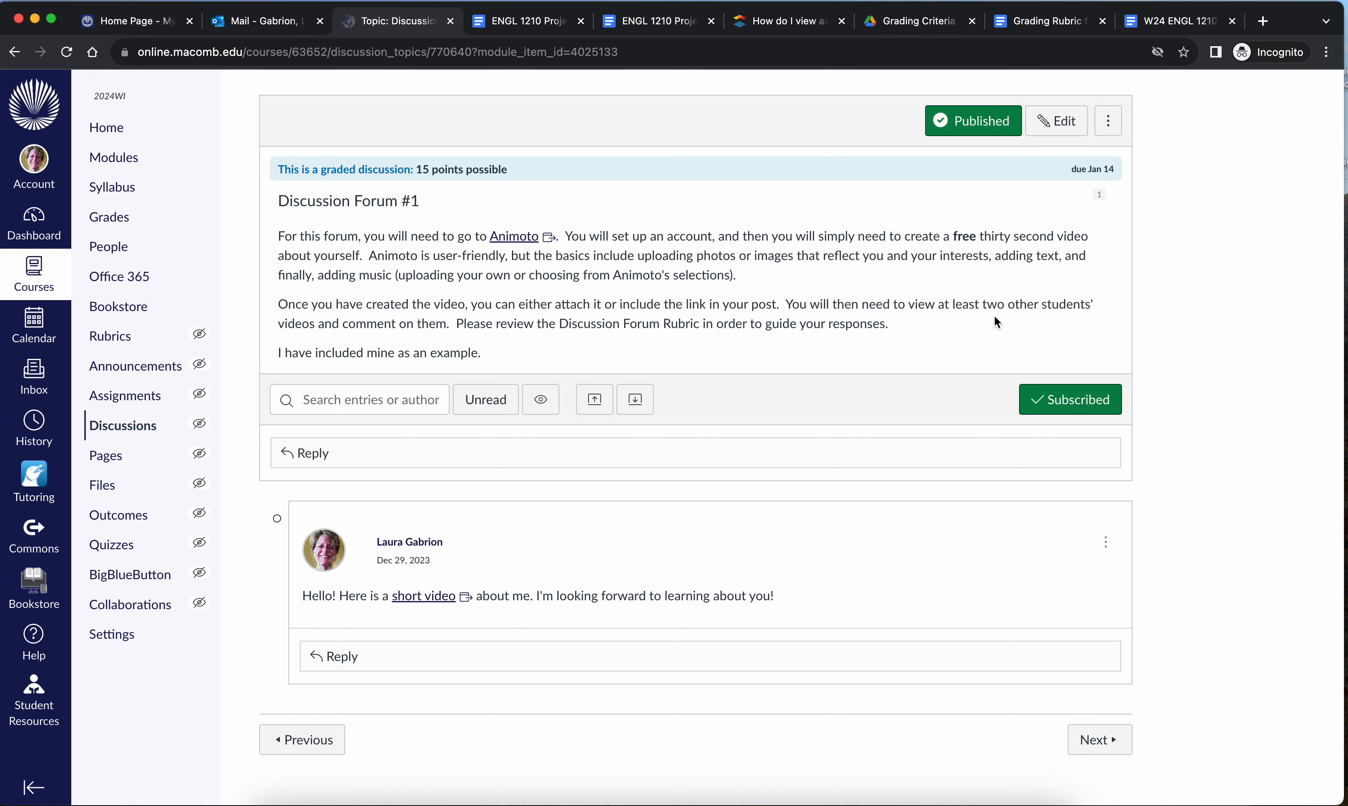
mouse_move(293, 342)
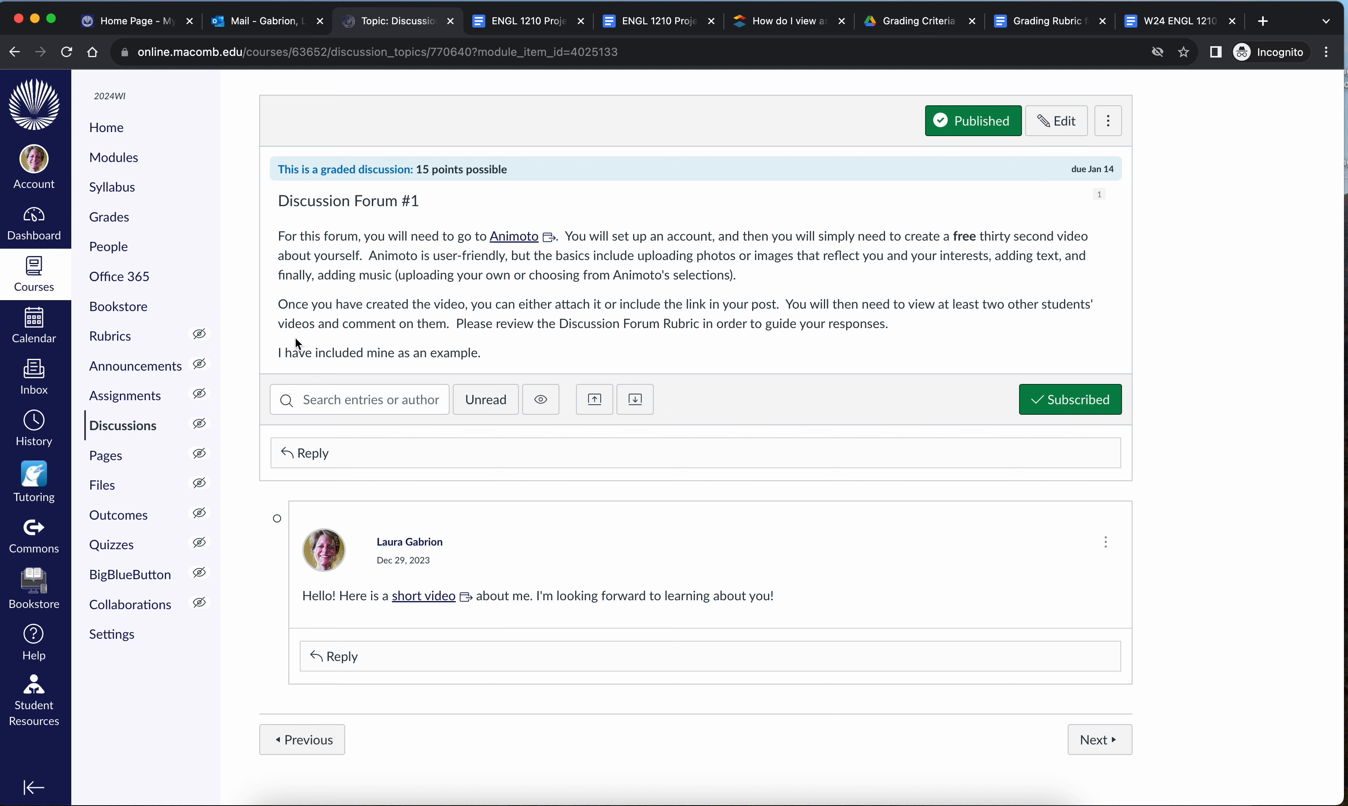
mouse_move(501, 353)
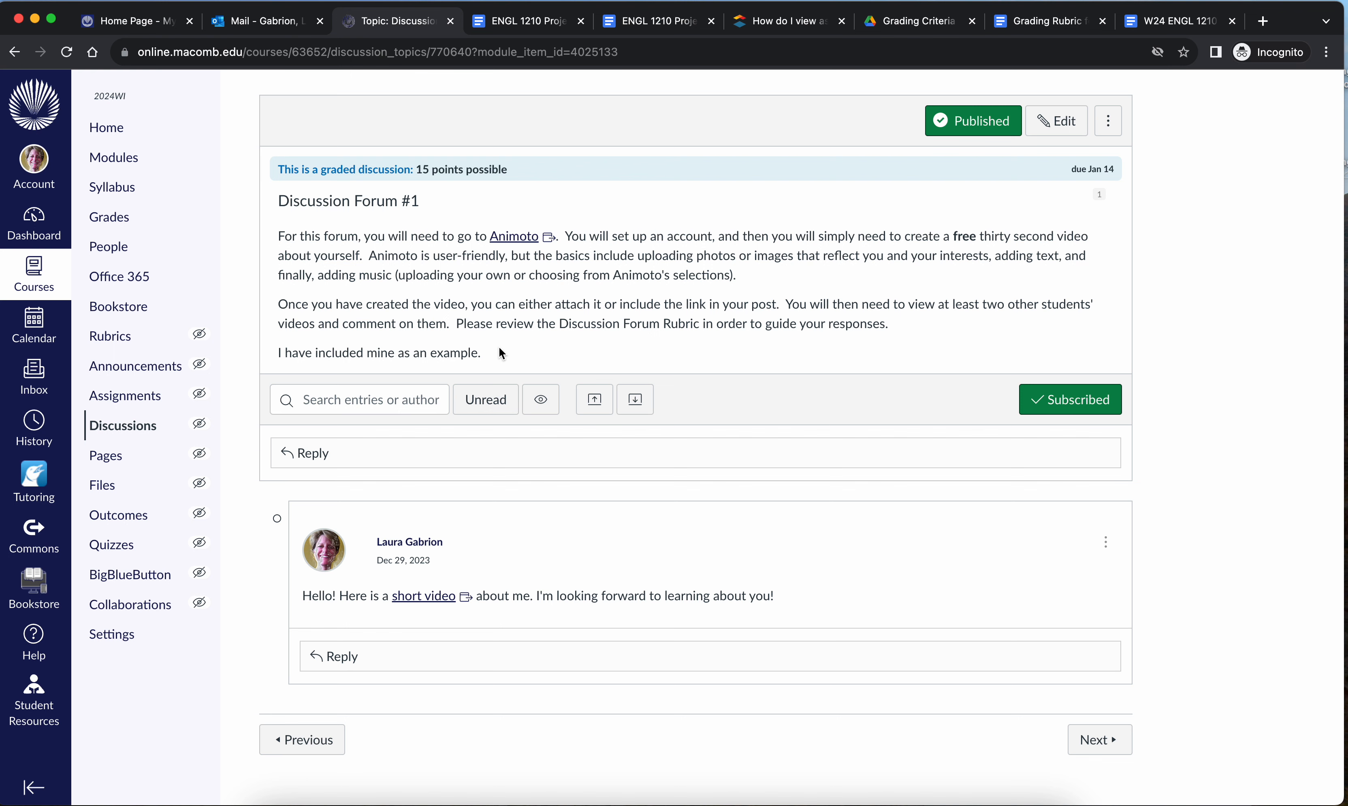
mouse_move(805, 295)
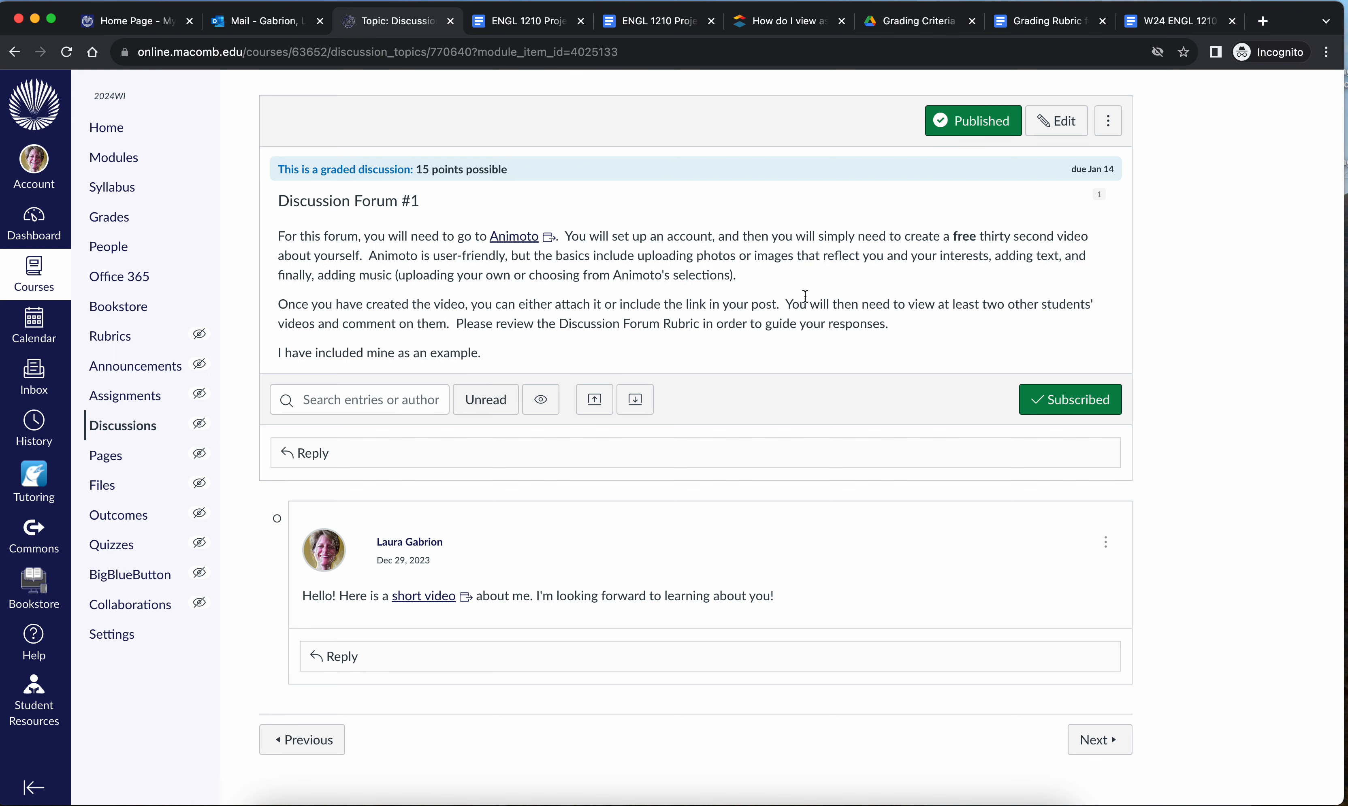
mouse_move(664, 310)
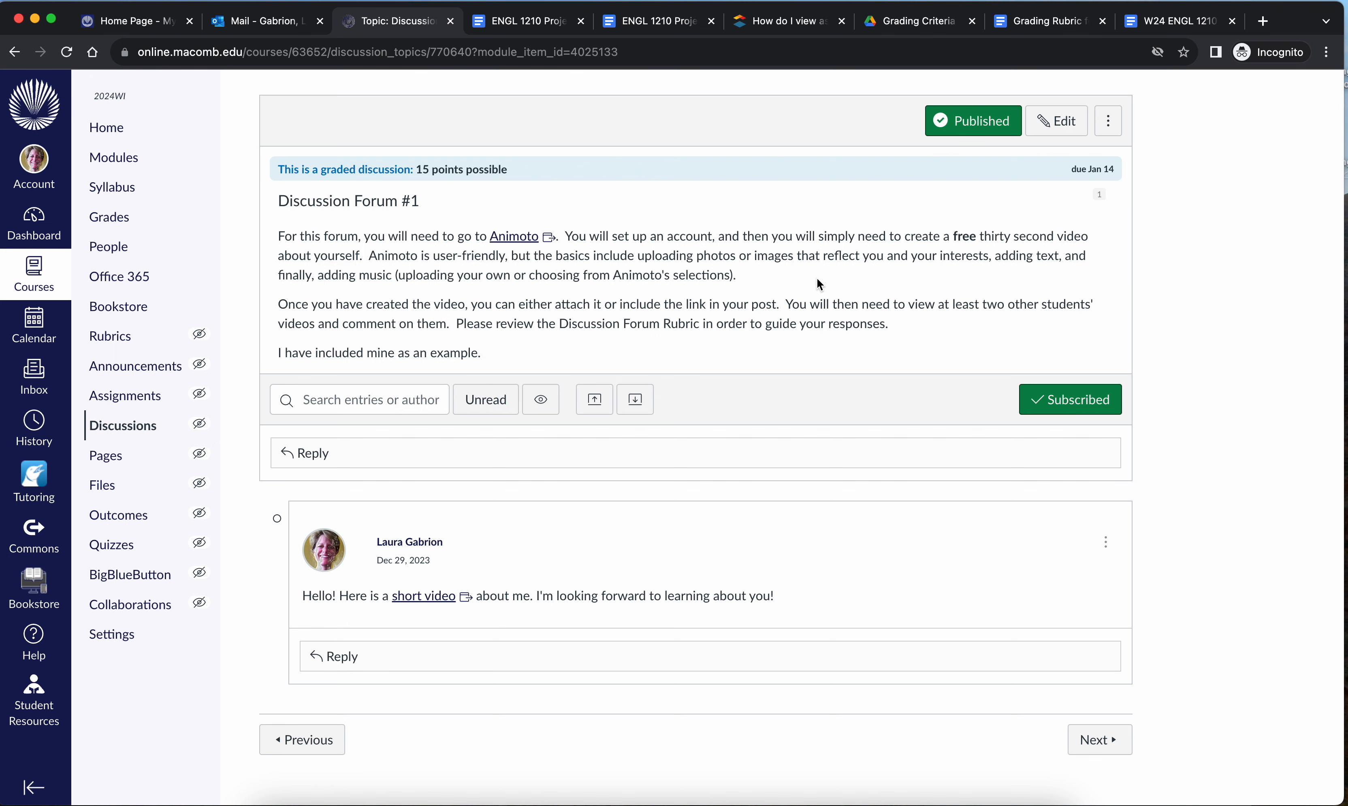
mouse_move(622, 117)
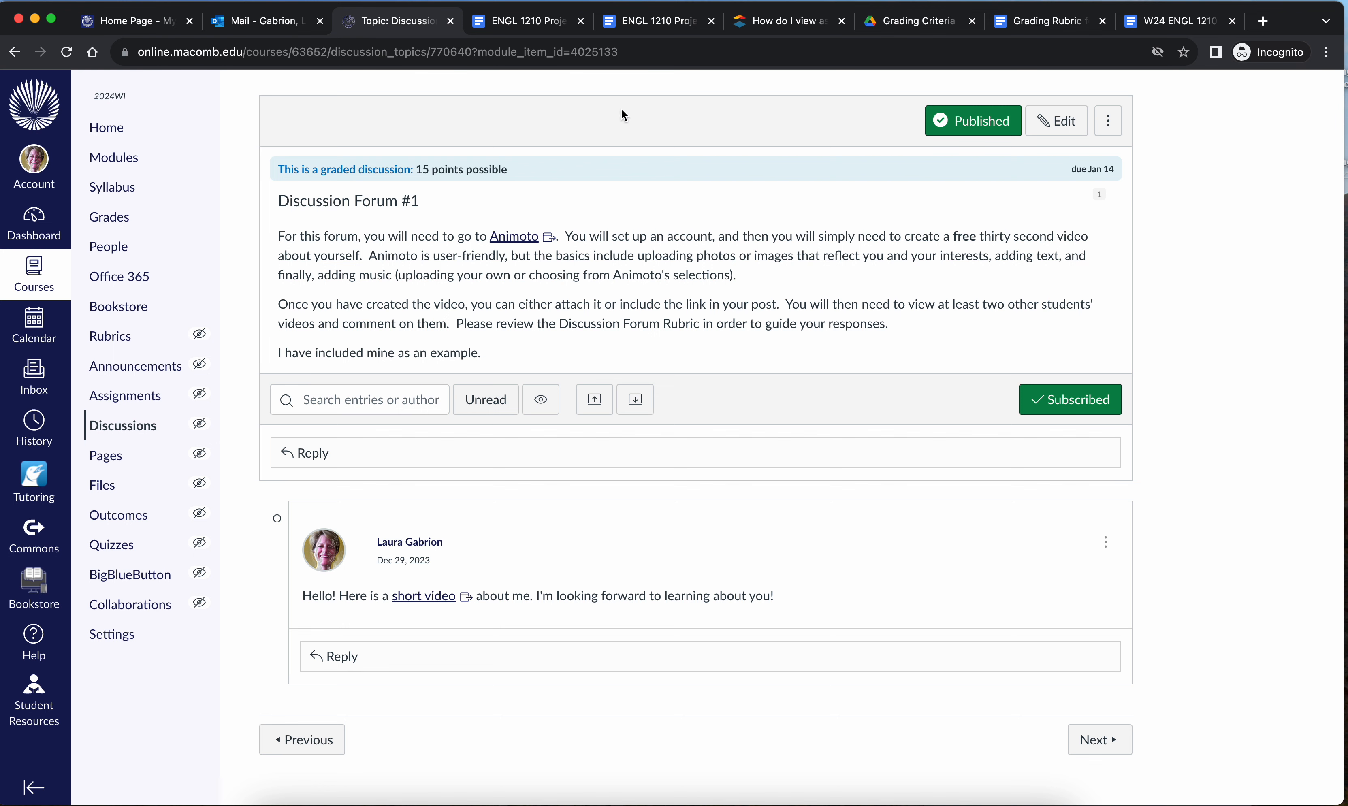
- Go back to the Modules page, glance at the Project #1 doc, and return to Course Modules
left_click(15, 53)
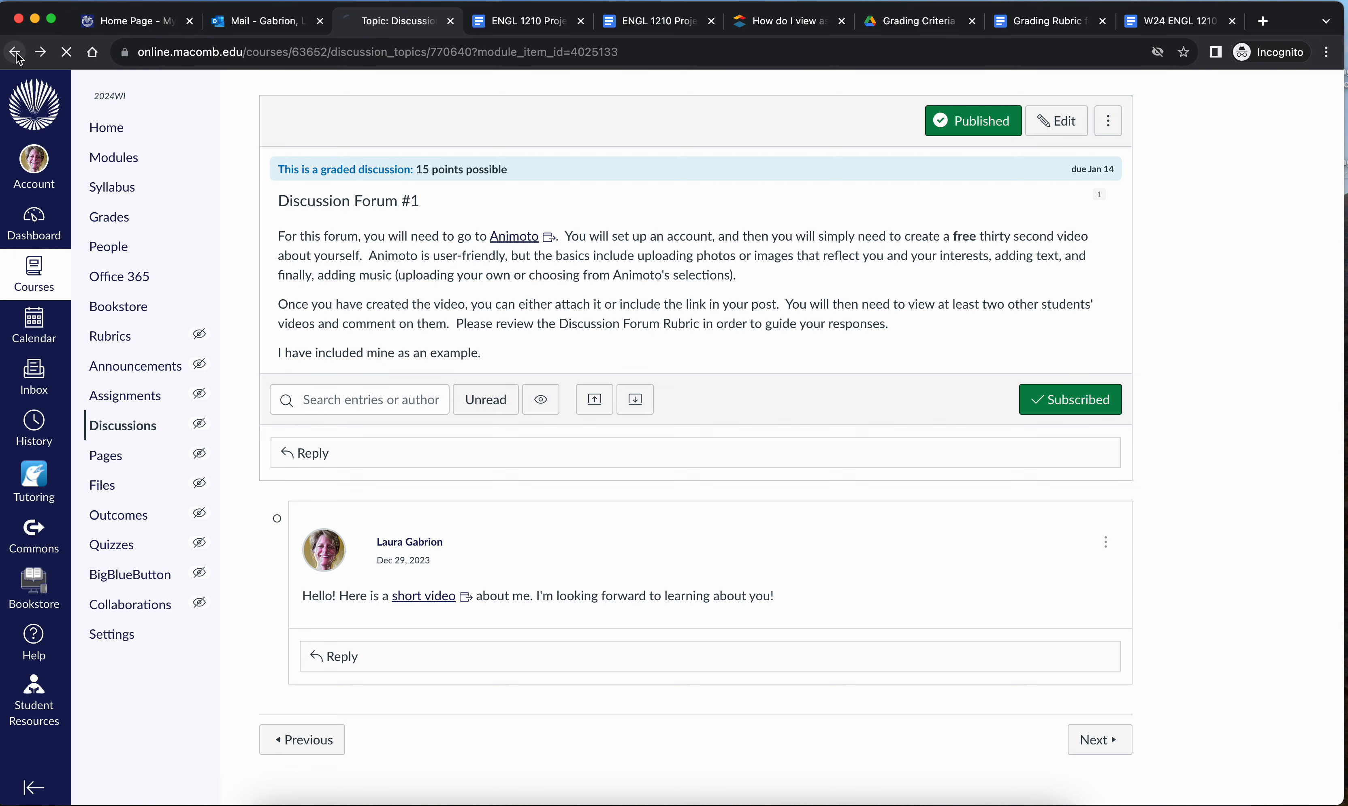
left_click(16, 52)
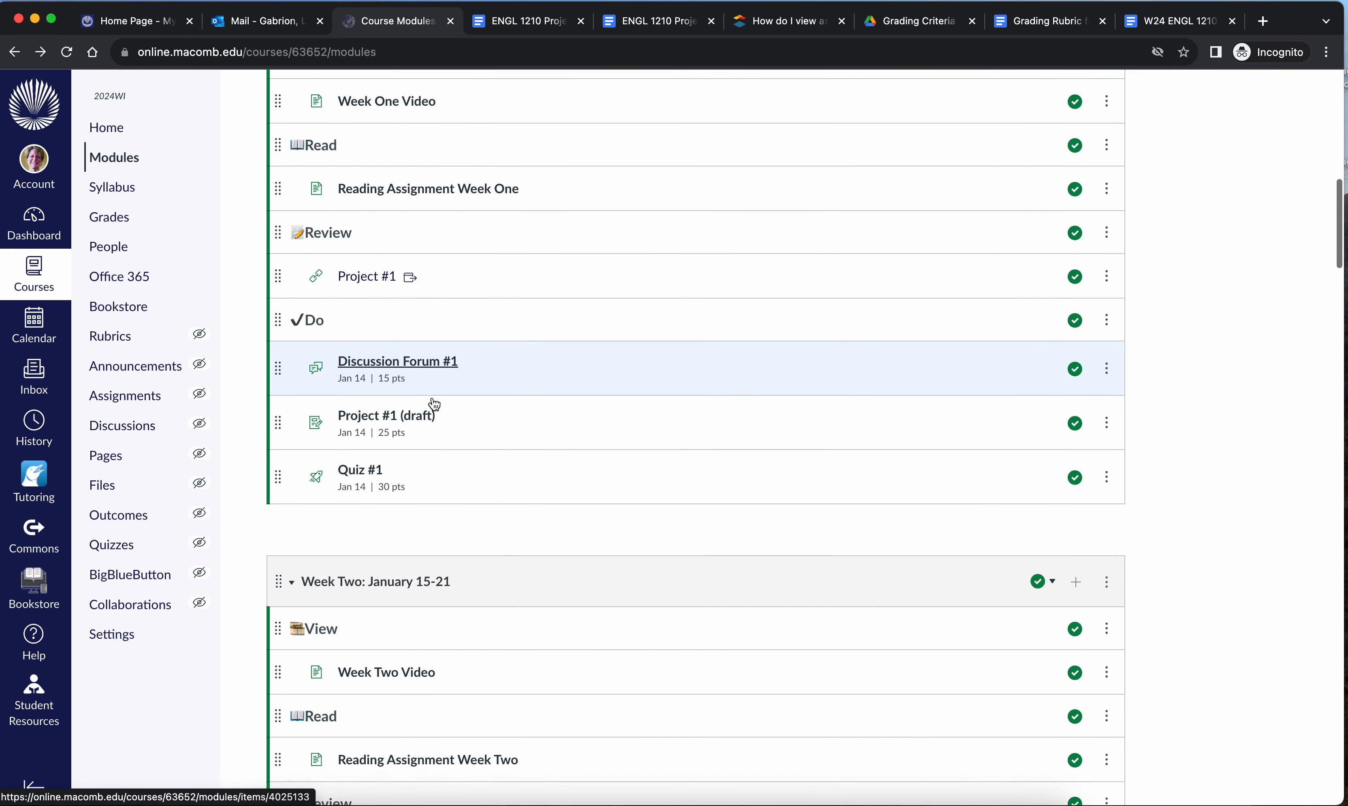
scroll("down", 3)
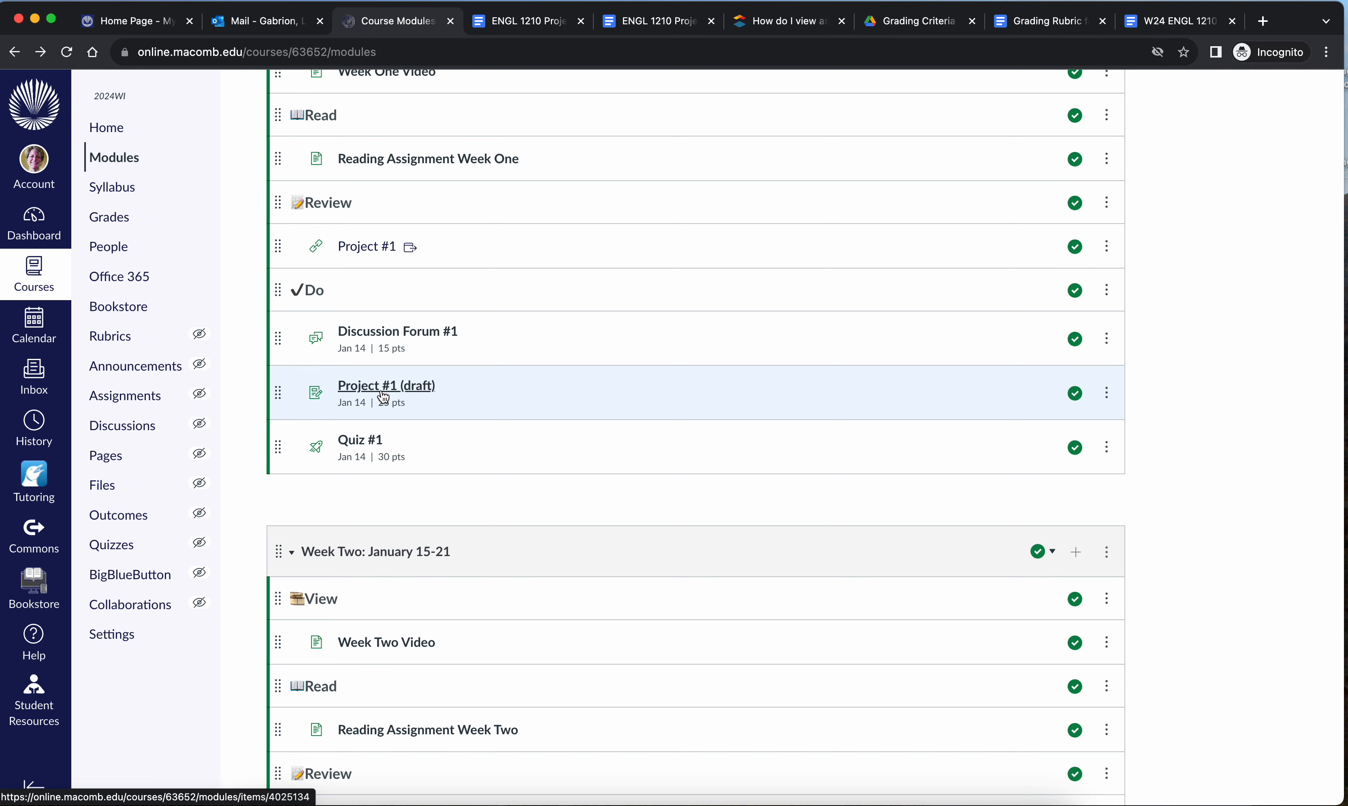
scroll("down", 3)
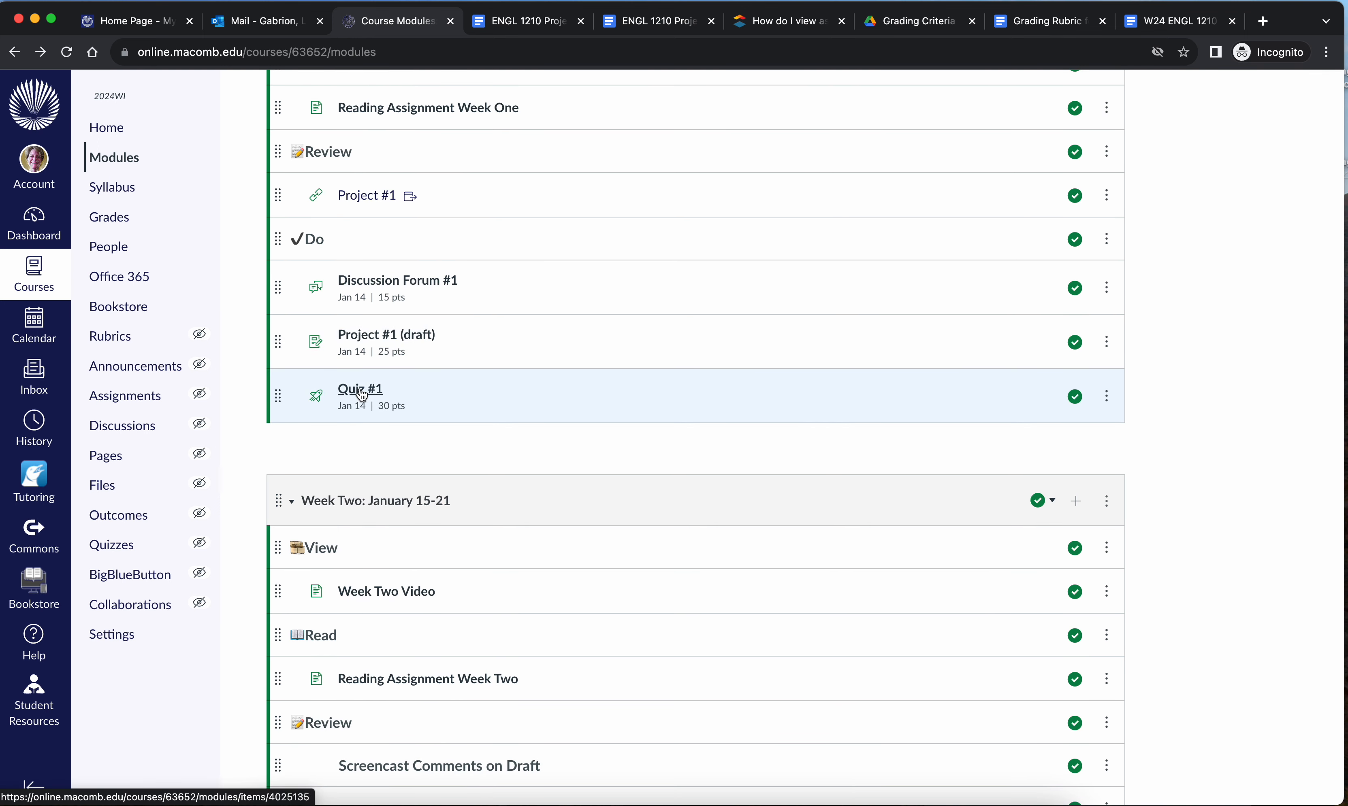
mouse_move(359, 390)
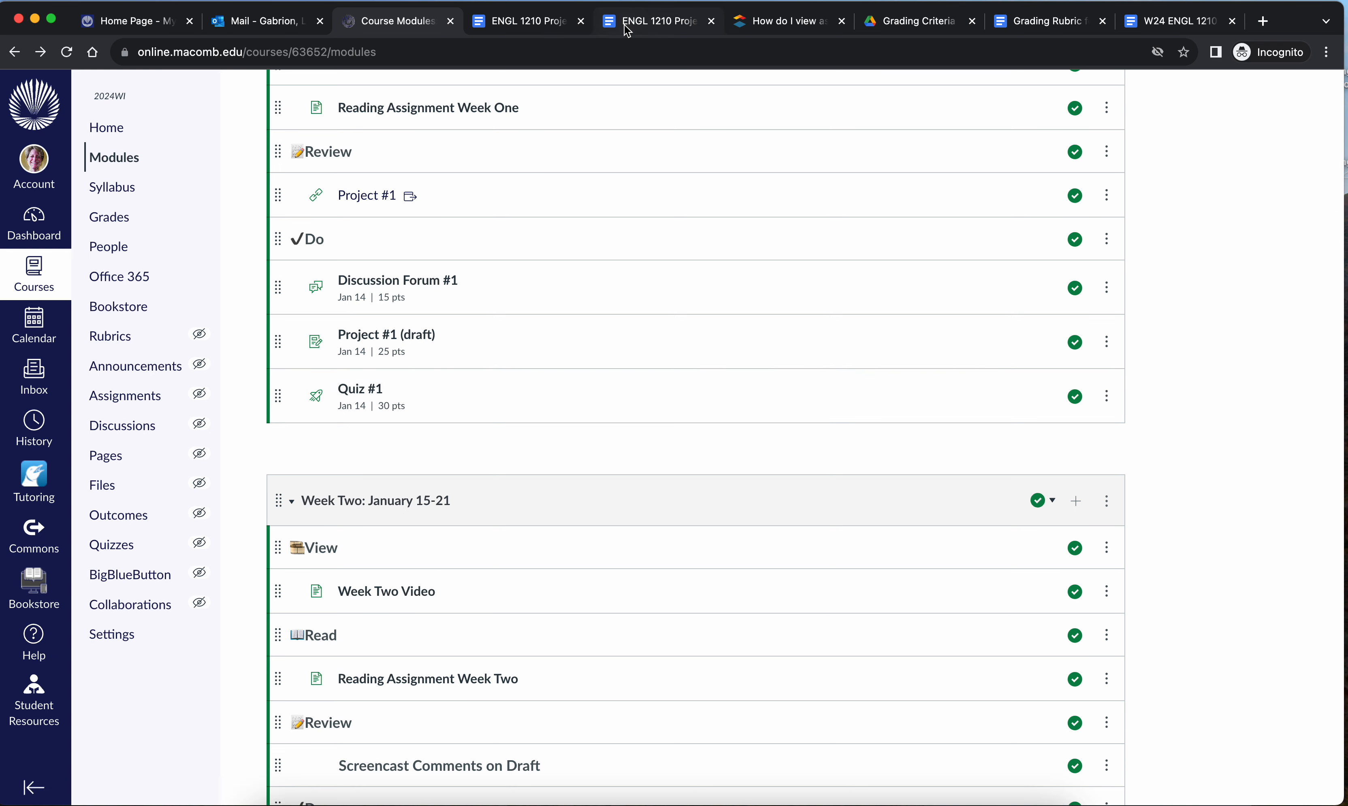
left_click(524, 21)
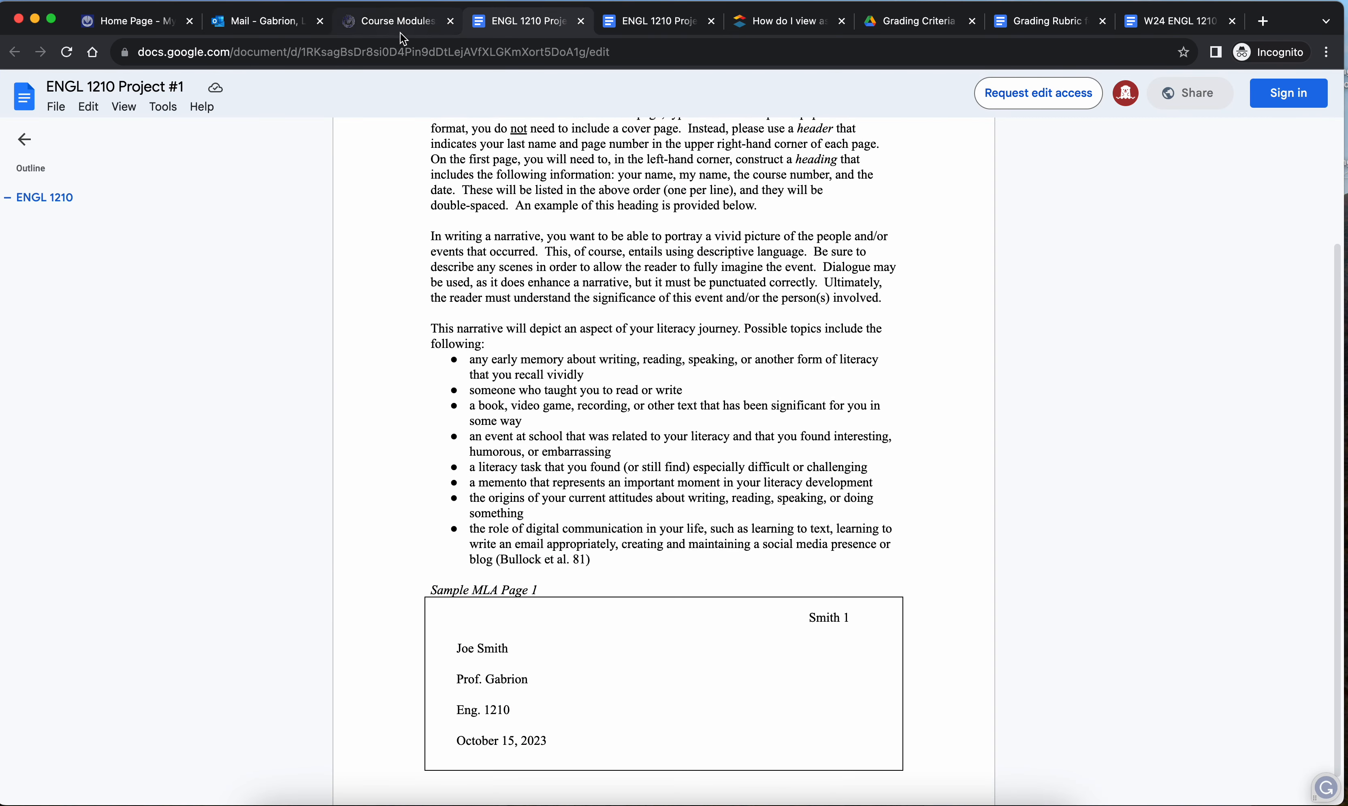
mouse_move(379, 25)
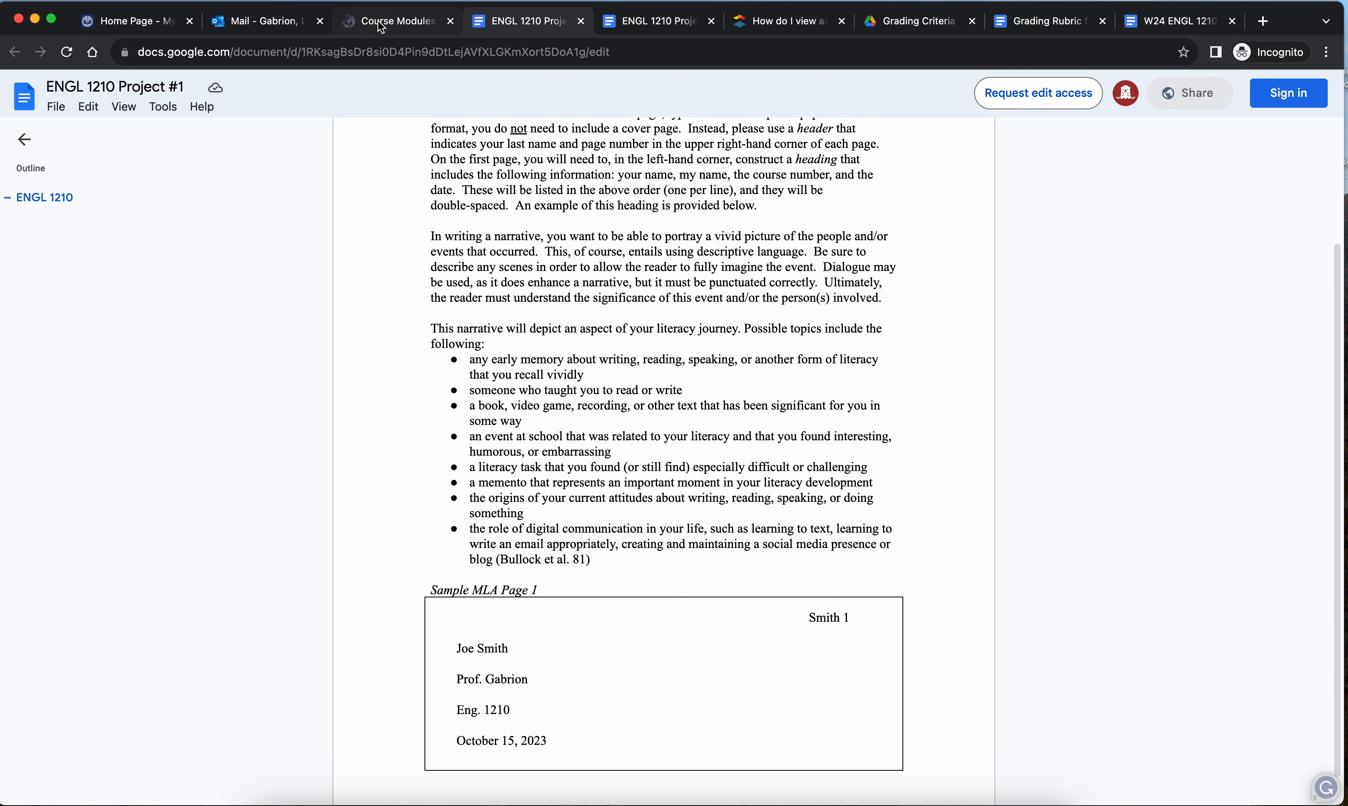
left_click(397, 21)
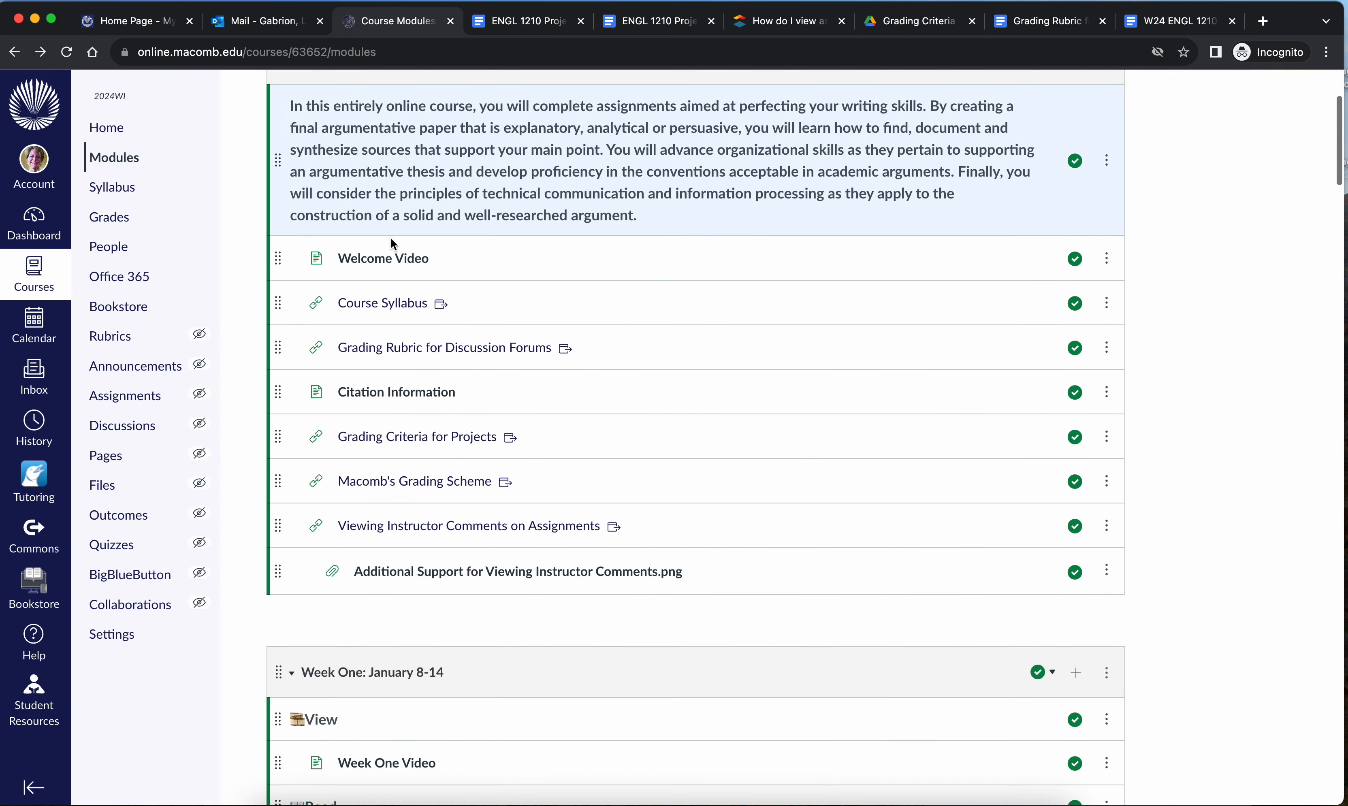
- Open the W24 ENGL 1210 syllabus doc and scroll to the Class Schedule/Weekly Course Outline table
left_click(391, 303)
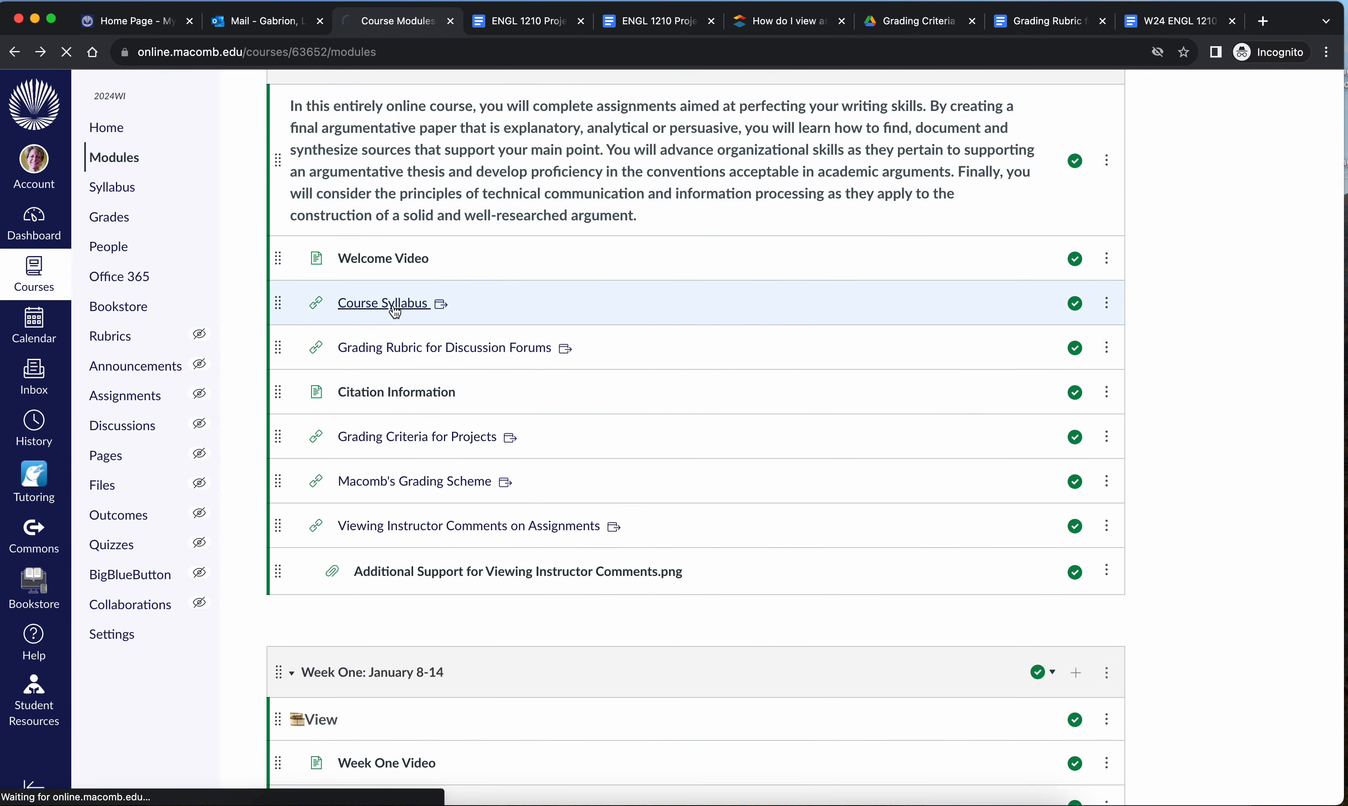
left_click(384, 303)
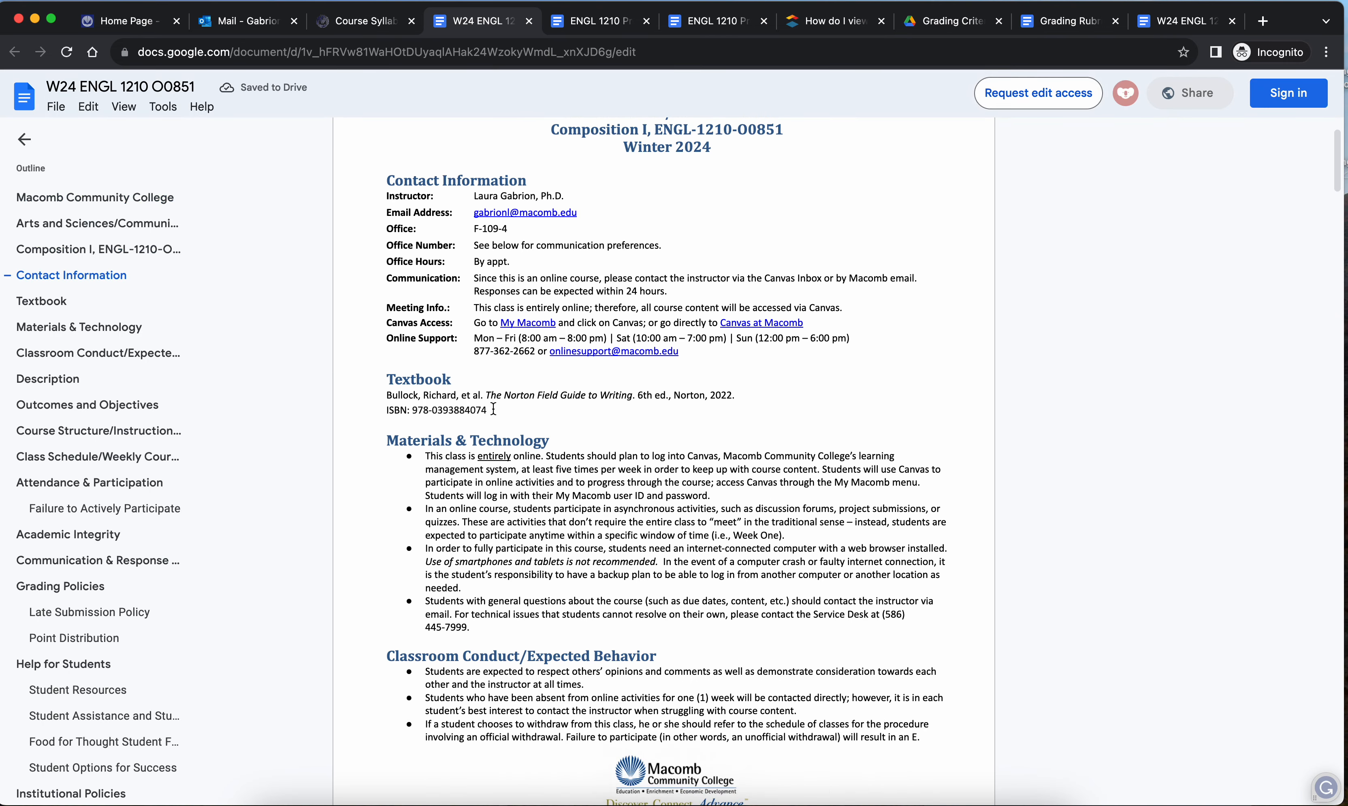
scroll("down", 3)
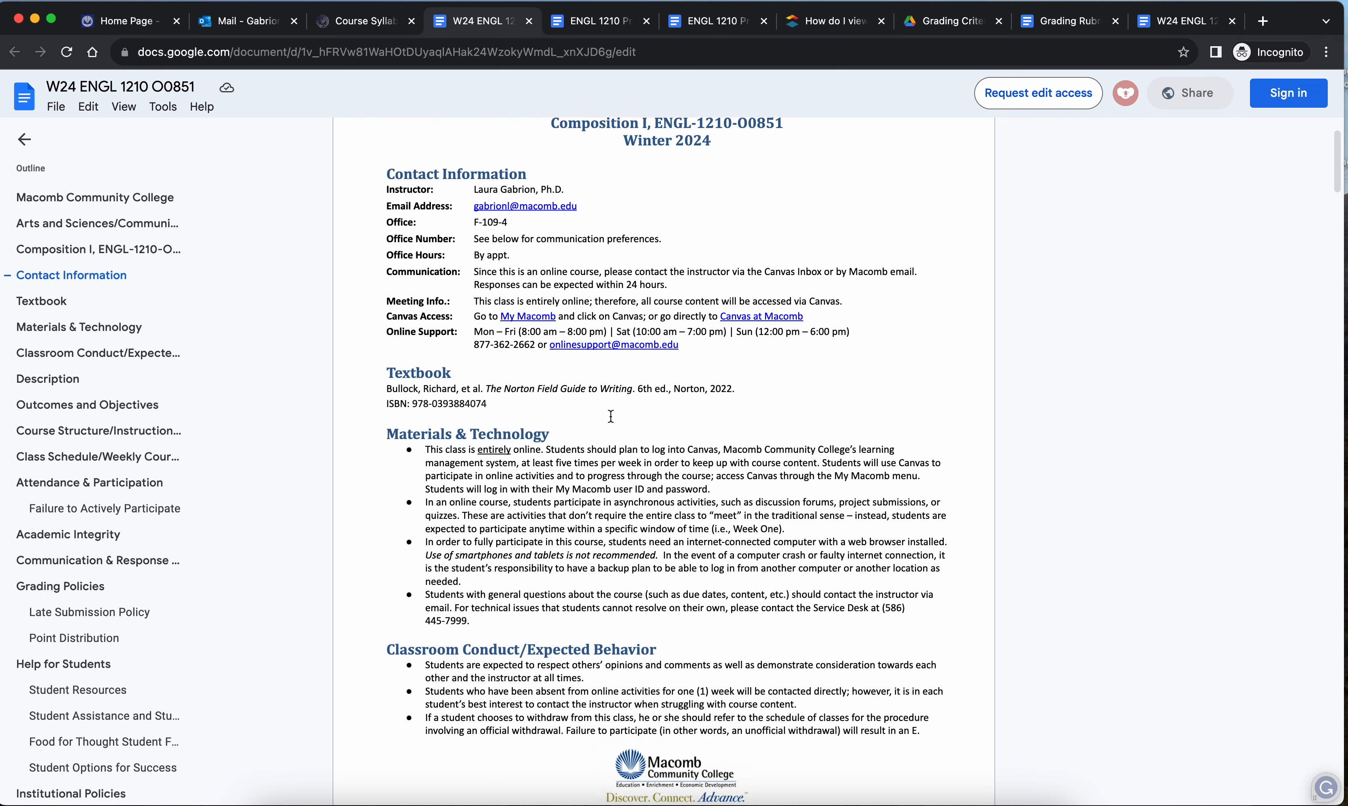
scroll("down", 3)
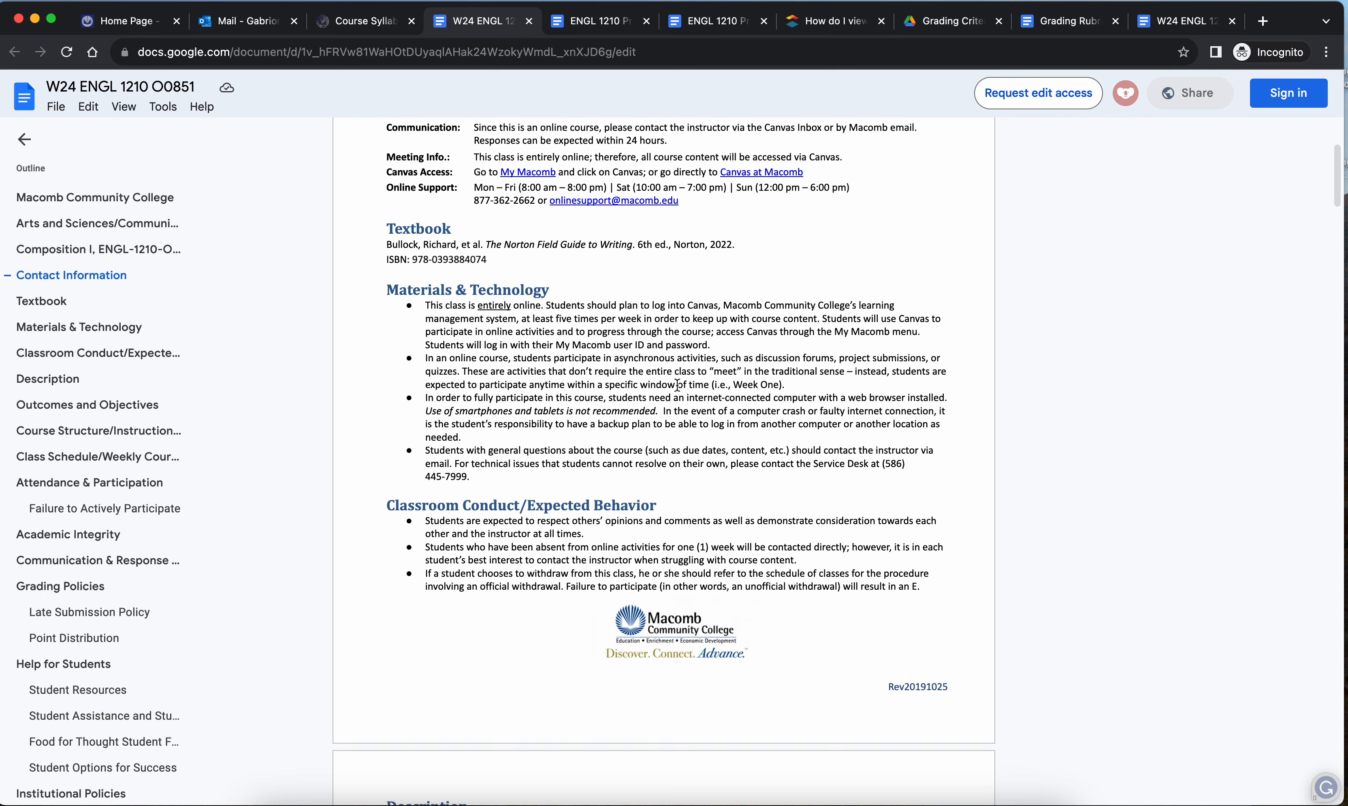
scroll("down", 3)
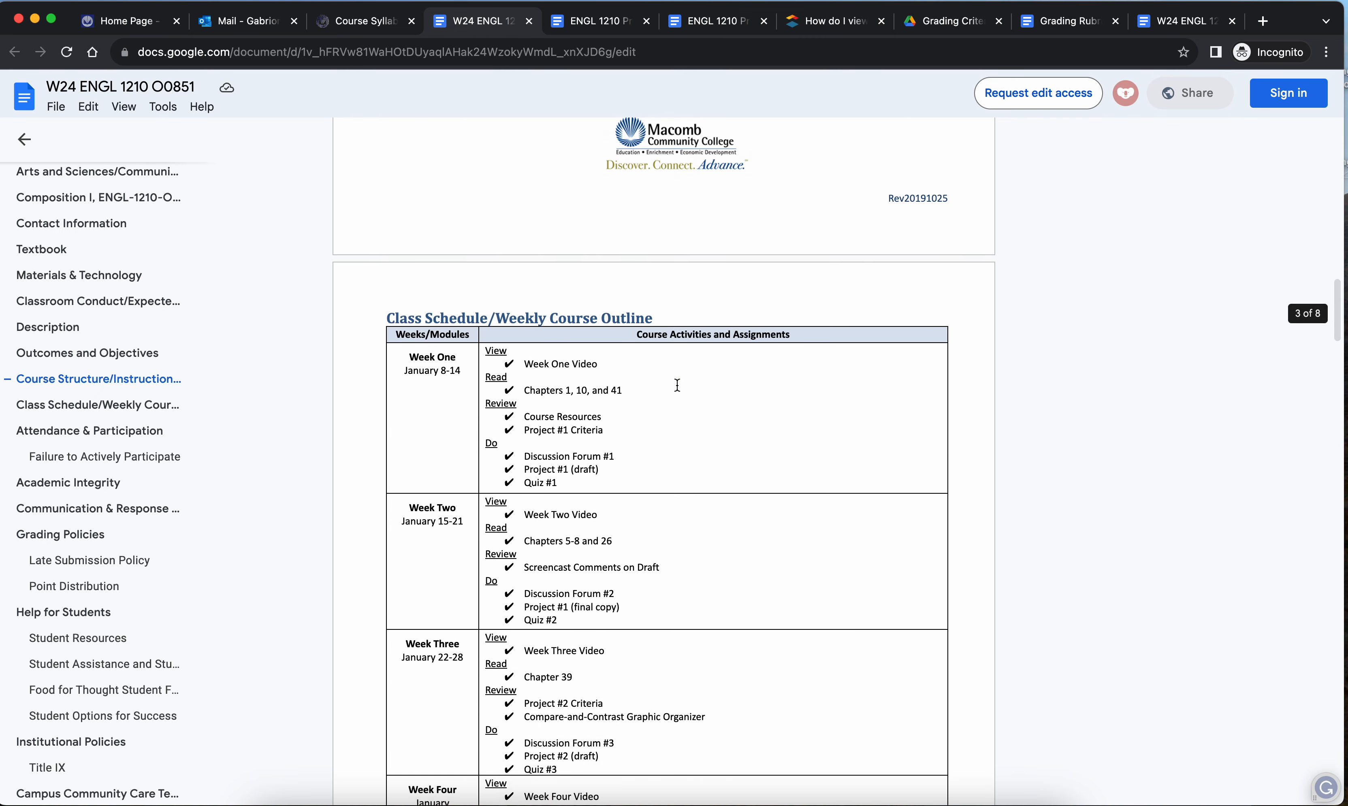
scroll("down", 3)
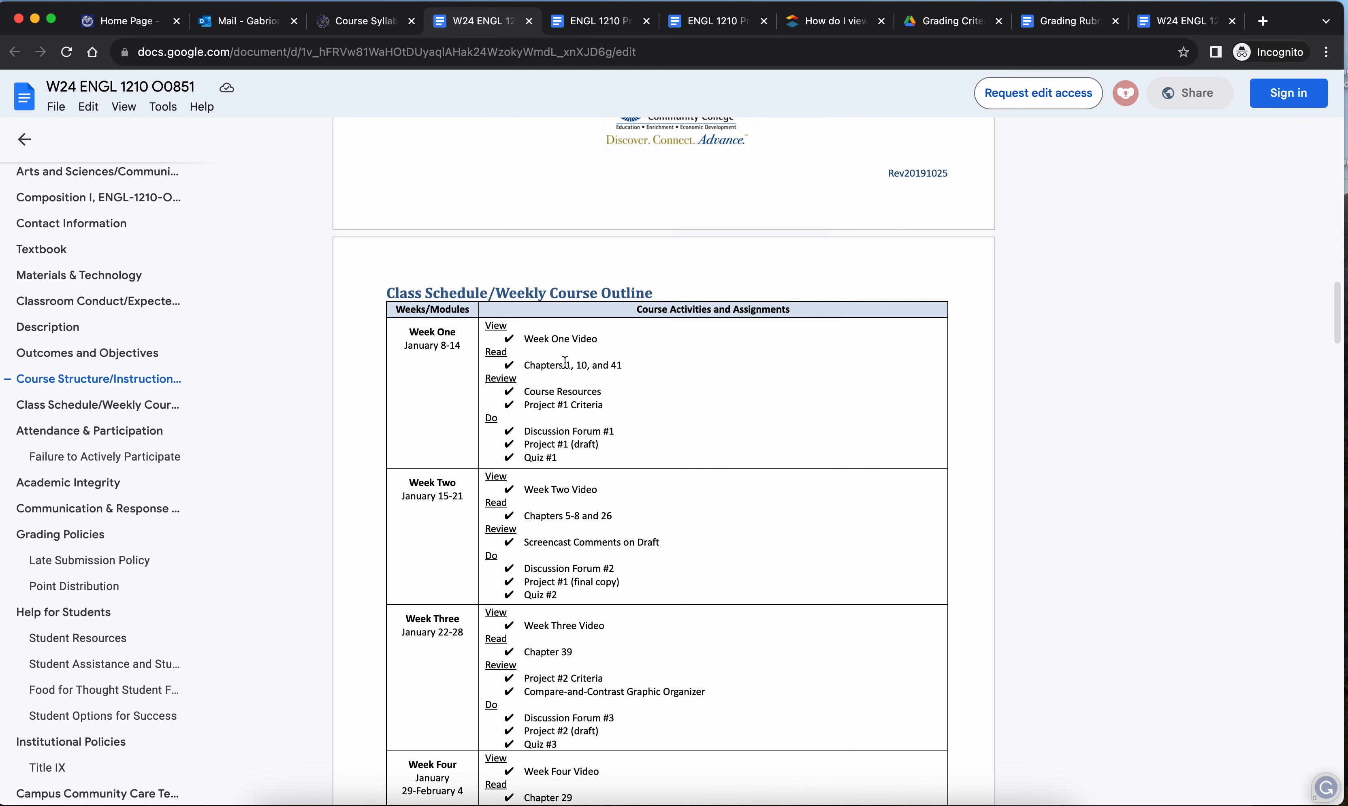
mouse_move(633, 371)
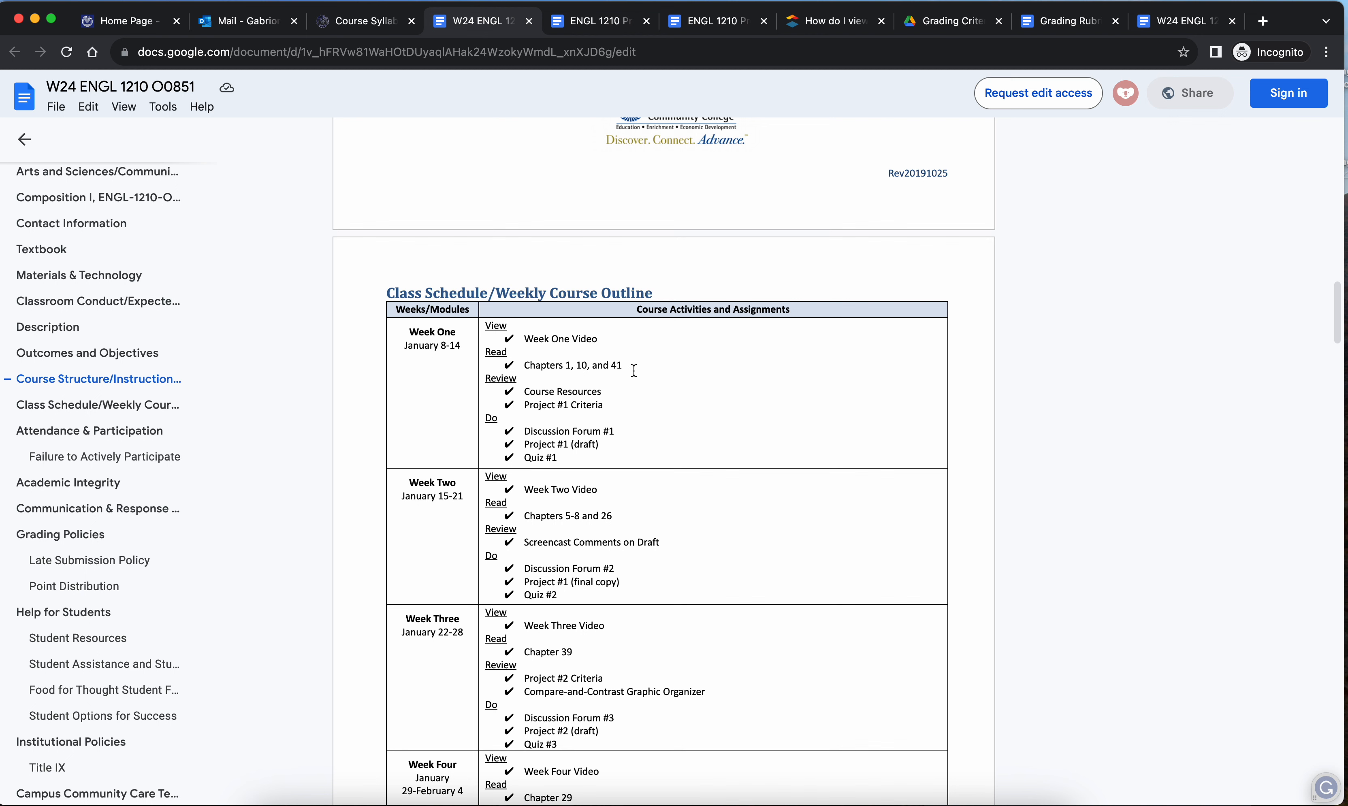
mouse_move(386, 3)
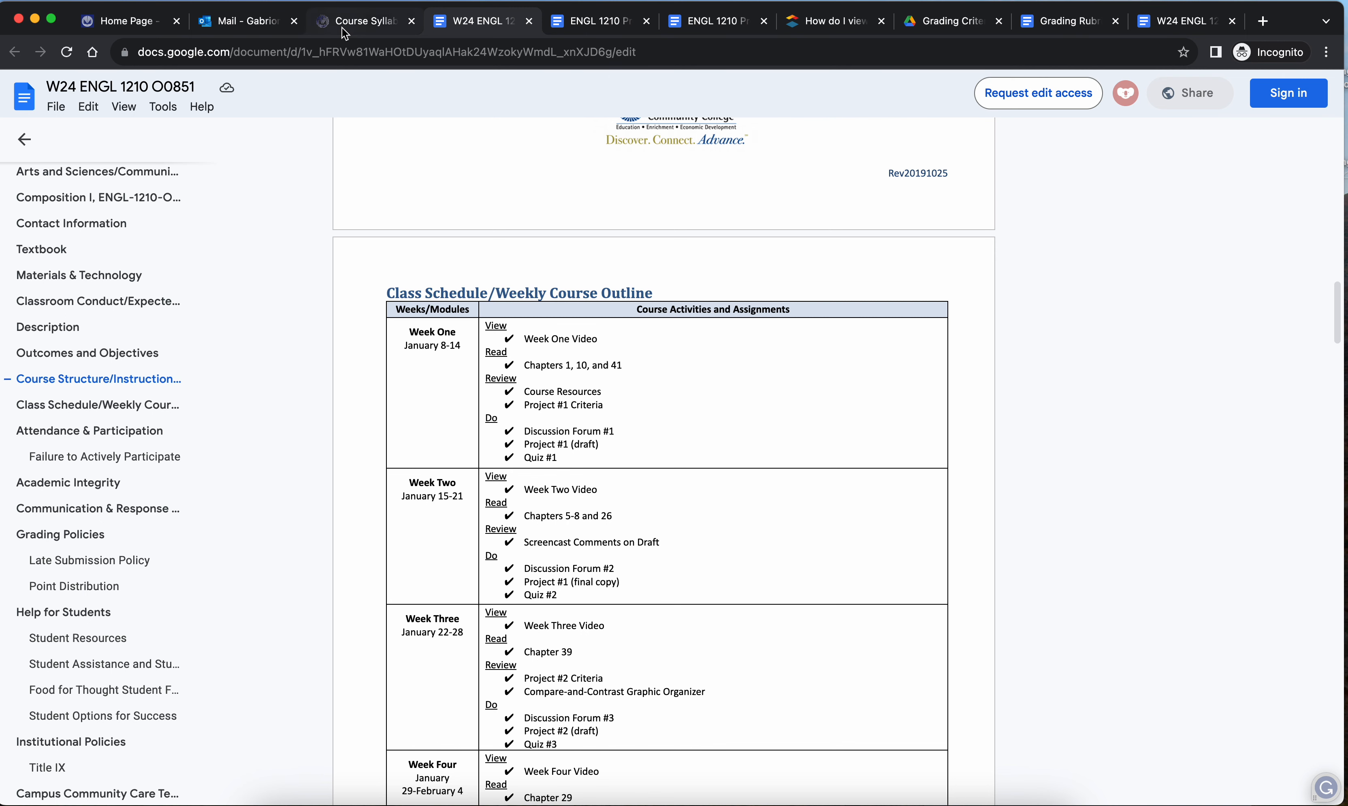
- Return to the Modules tab and scroll to Week One: January 8-14 items through Quiz #1
left_click(365, 20)
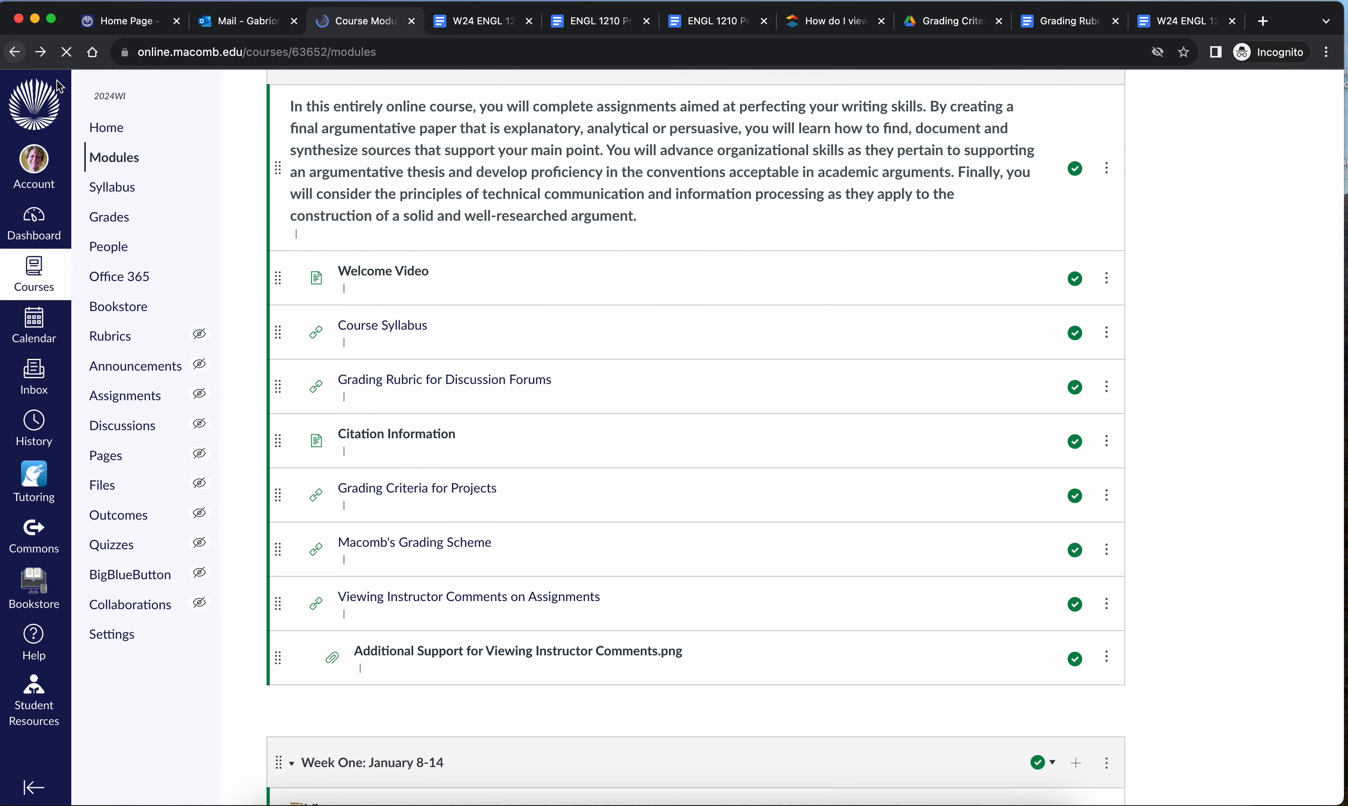
scroll("down", 3)
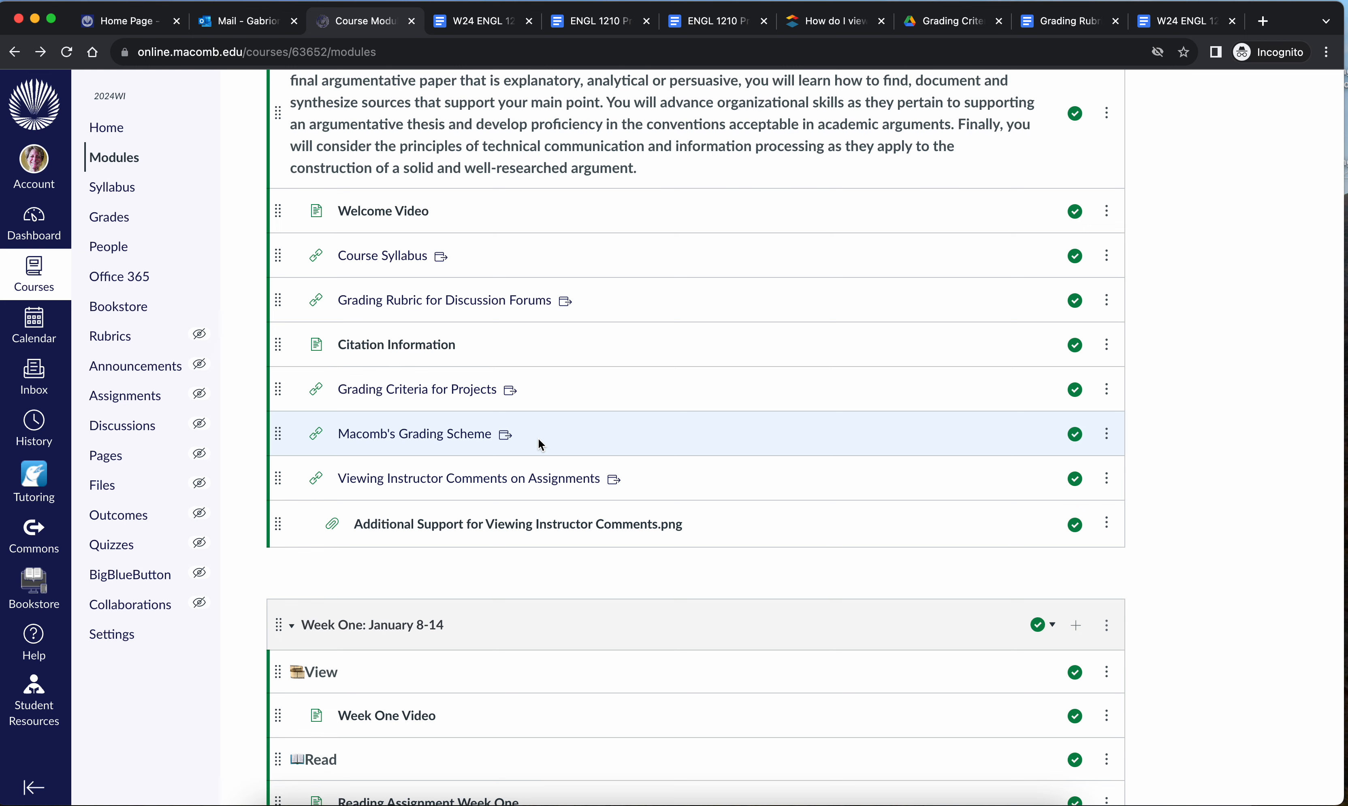
scroll("down", 3)
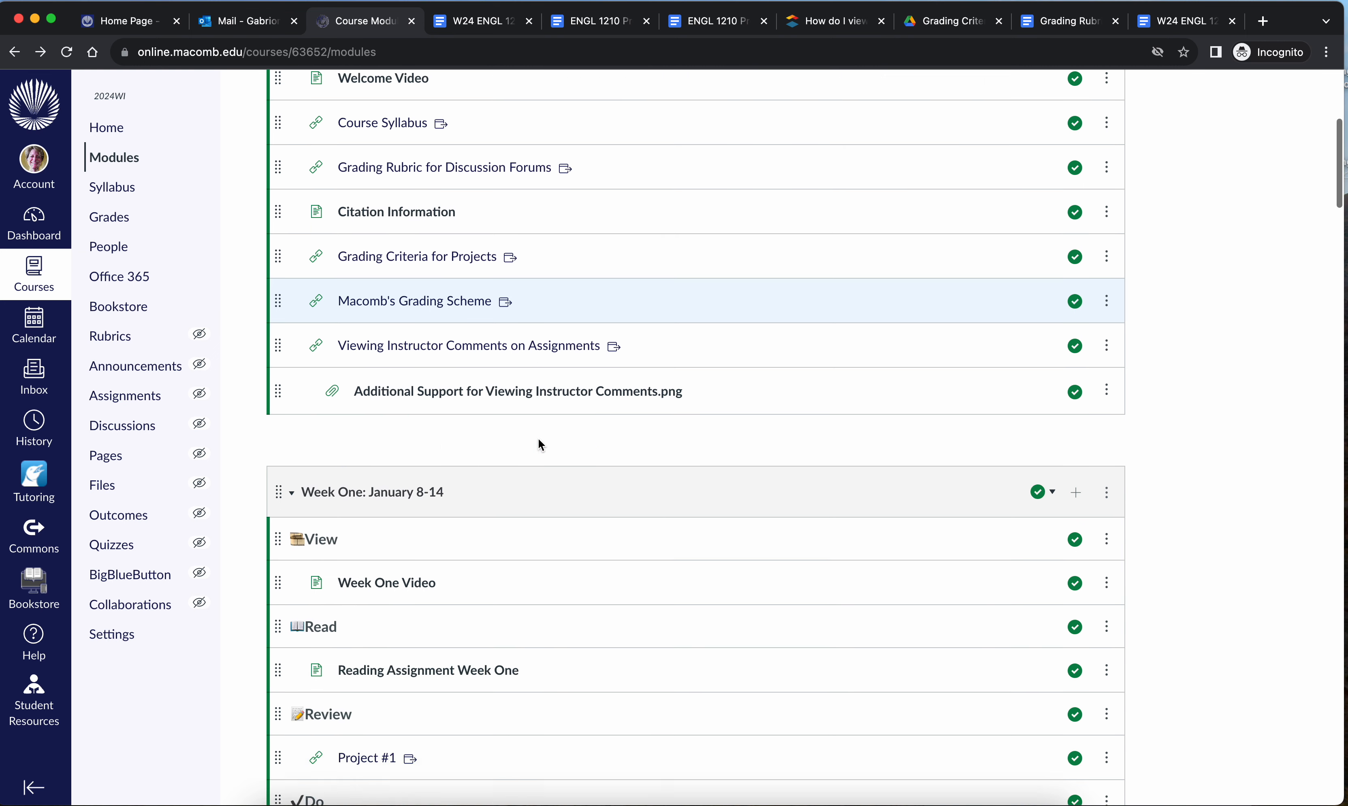
scroll("down", 3)
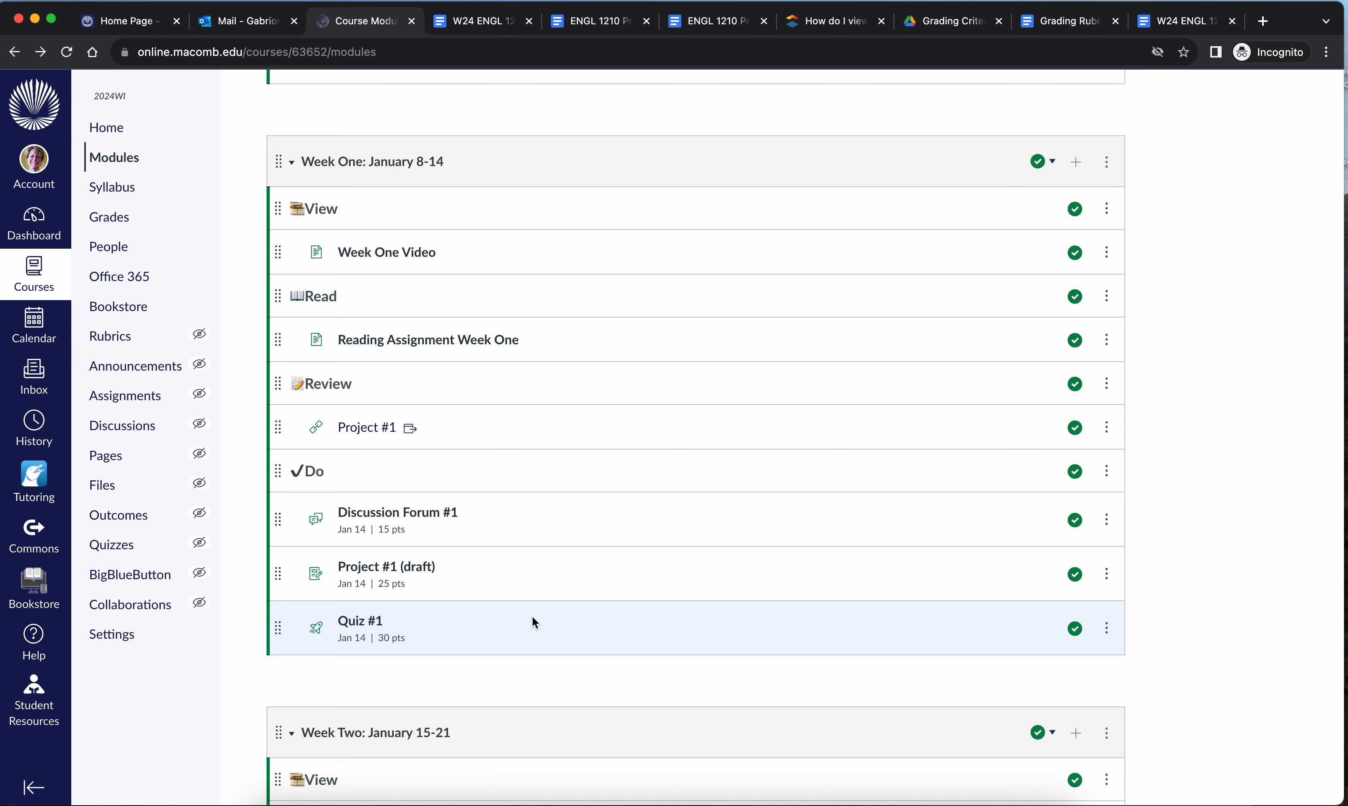
scroll("down", 3)
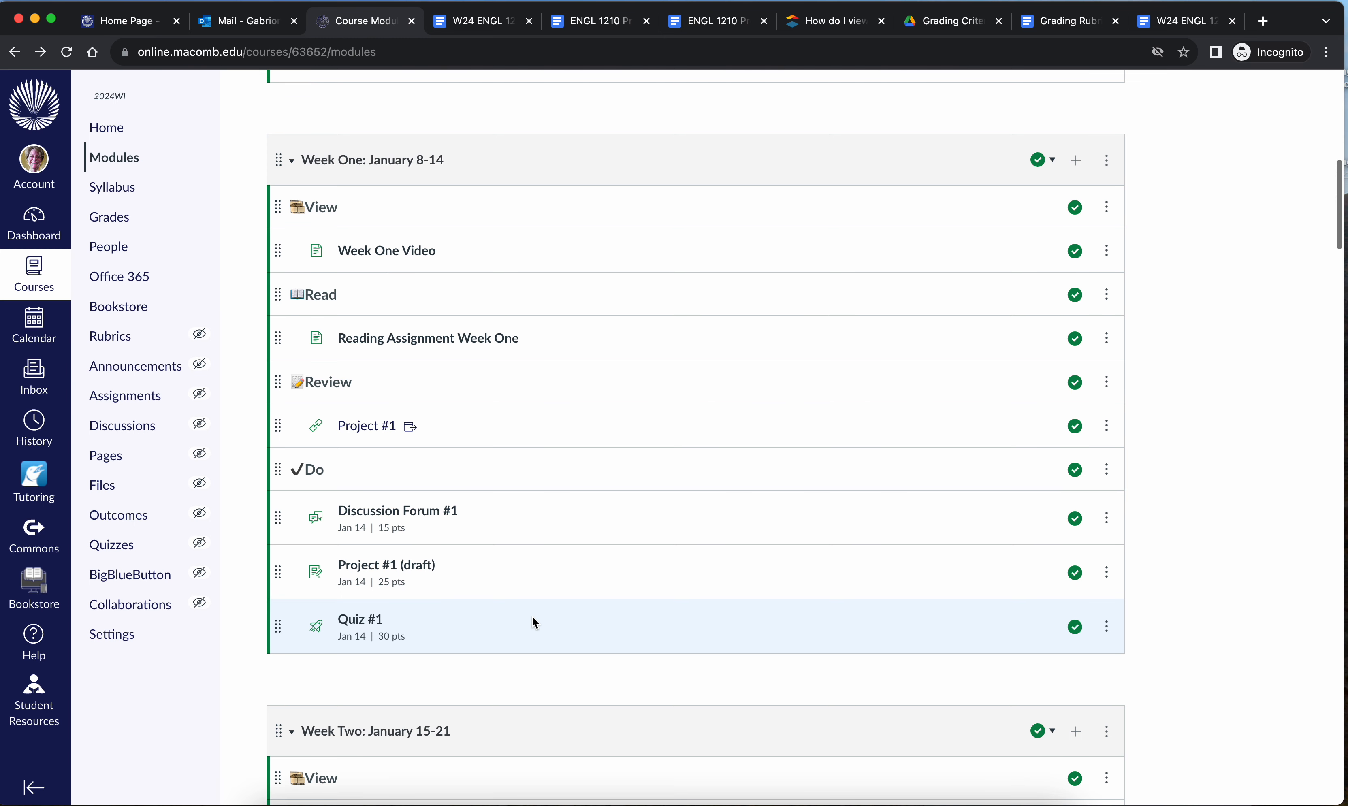